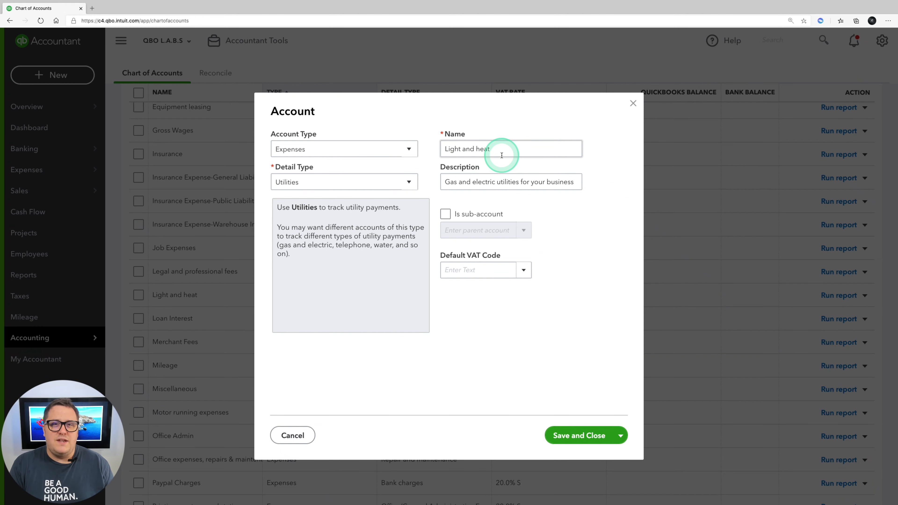
Discard the Light and heat account edits and close its details without saving.
triple_click(510, 182)
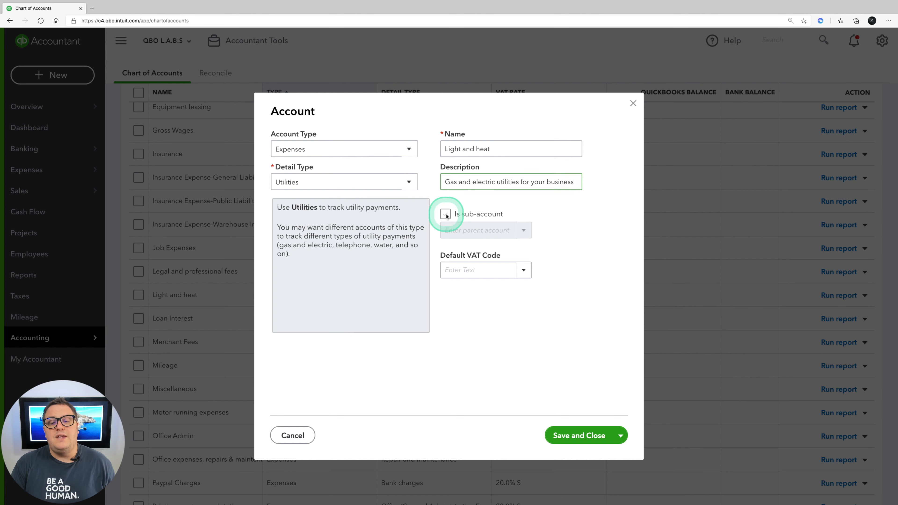
left_click(446, 214)
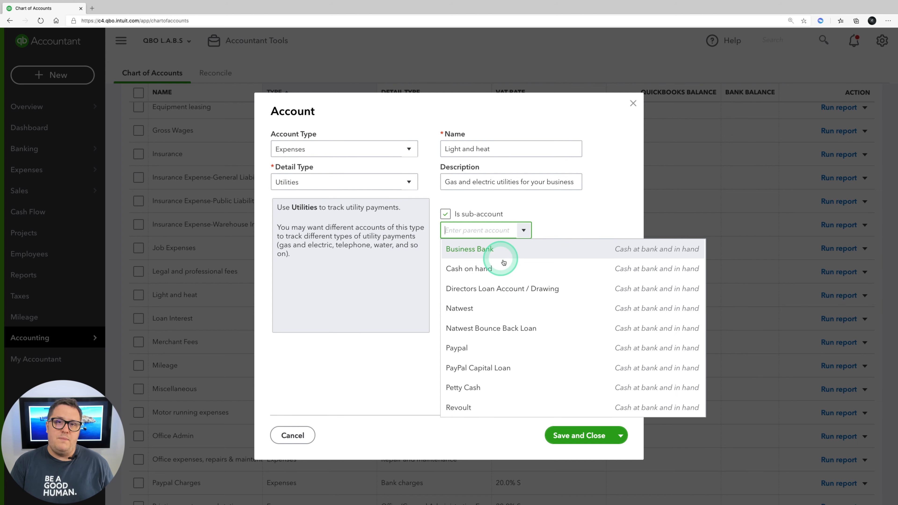
mouse_move(505, 269)
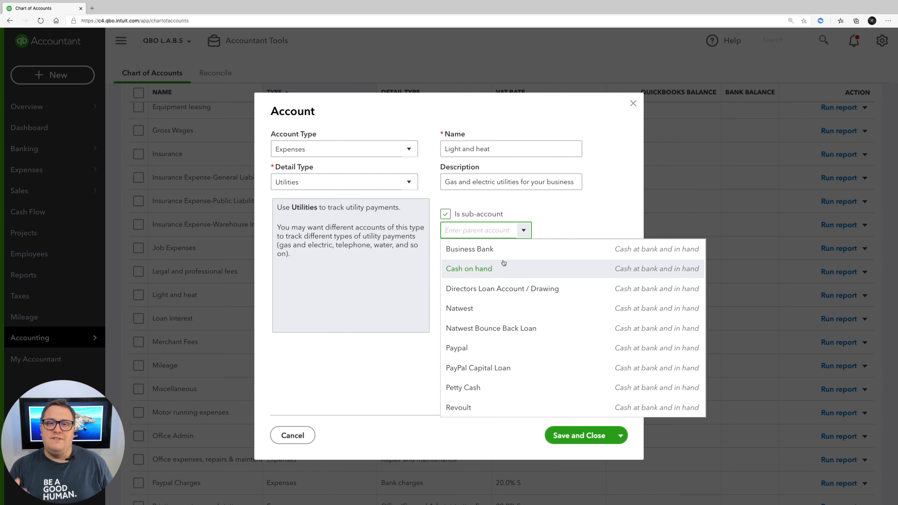
left_click(602, 206)
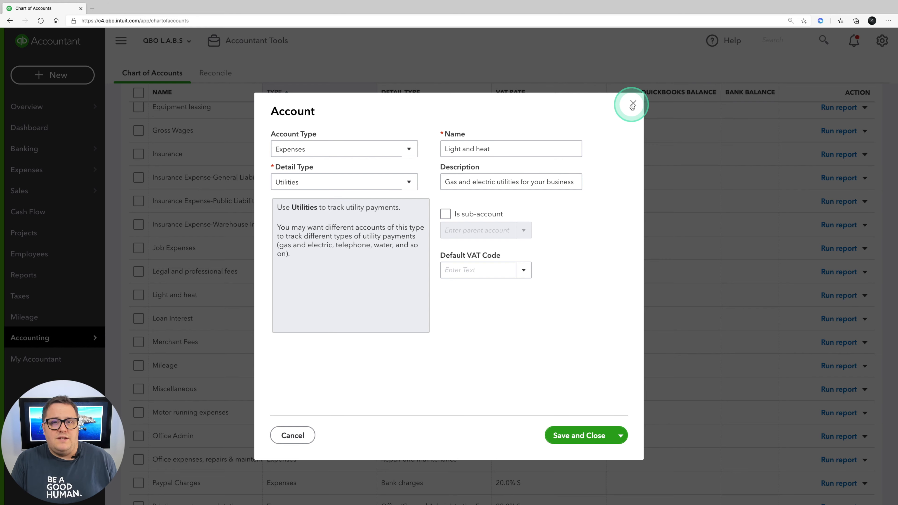
left_click(633, 106)
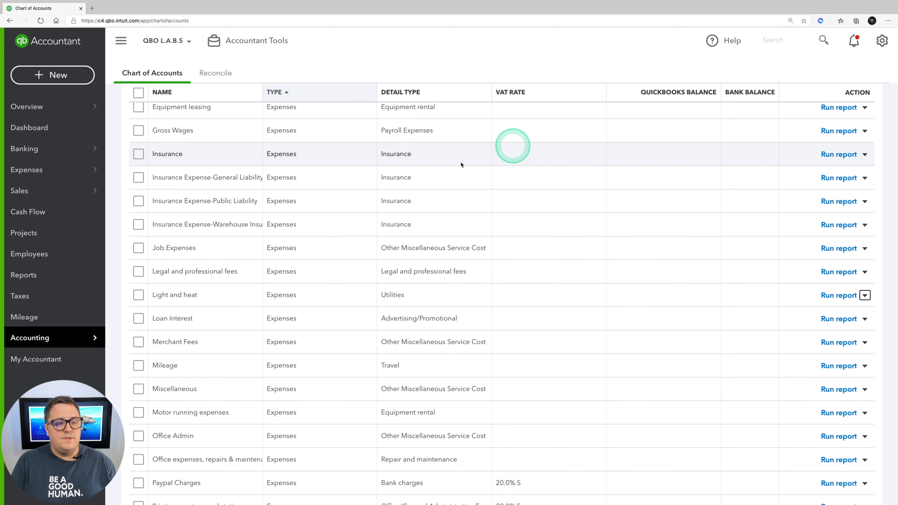
Go to Banking and scroll the For Review list of 15 bank feed transactions.
left_click(24, 148)
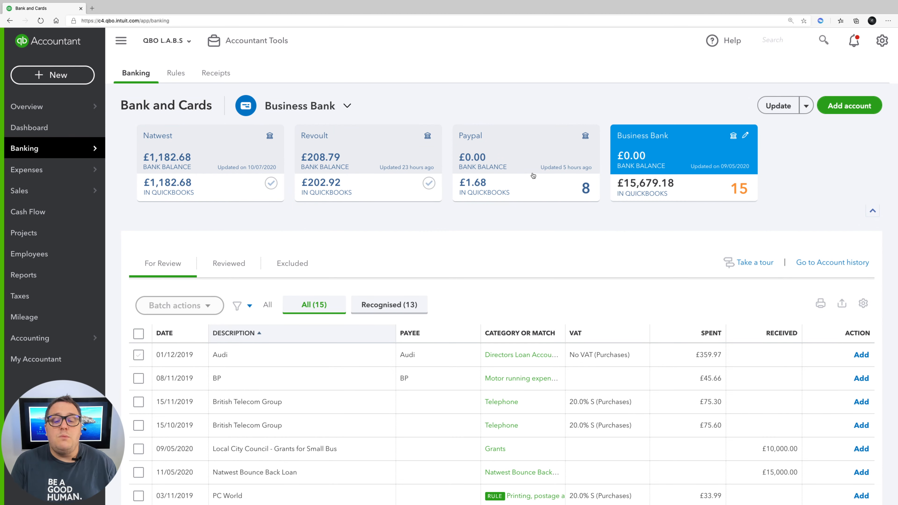
scroll("down", 3)
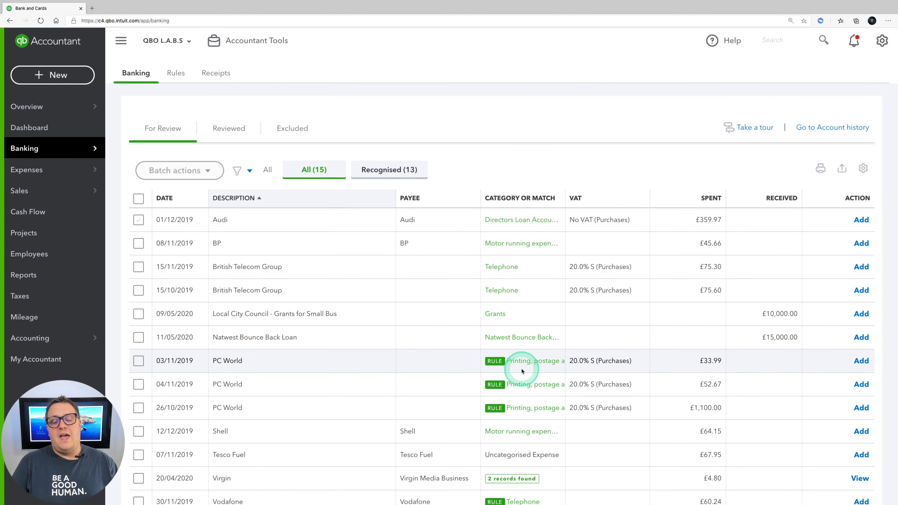
scroll("down", 3)
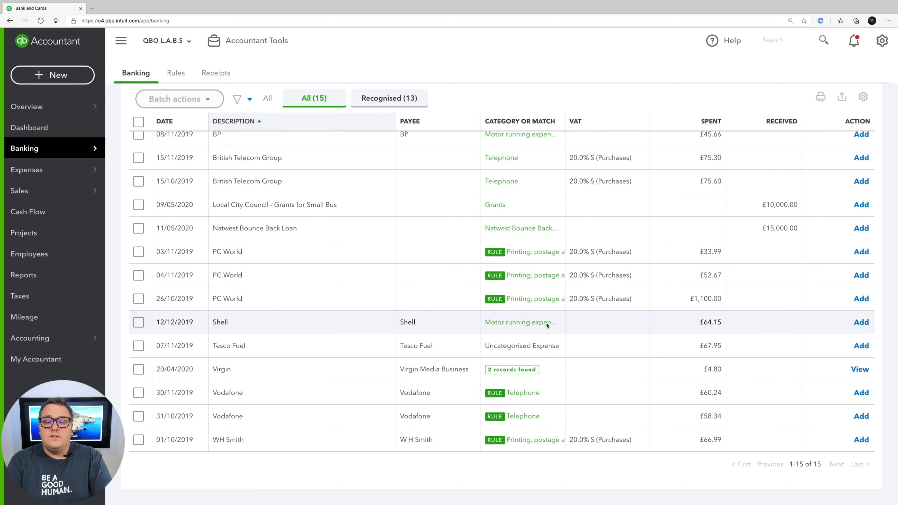
Add the £64.15 Shell payment as Motor running expenses with 20.0% S (Purchases) VAT.
left_click(522, 322)
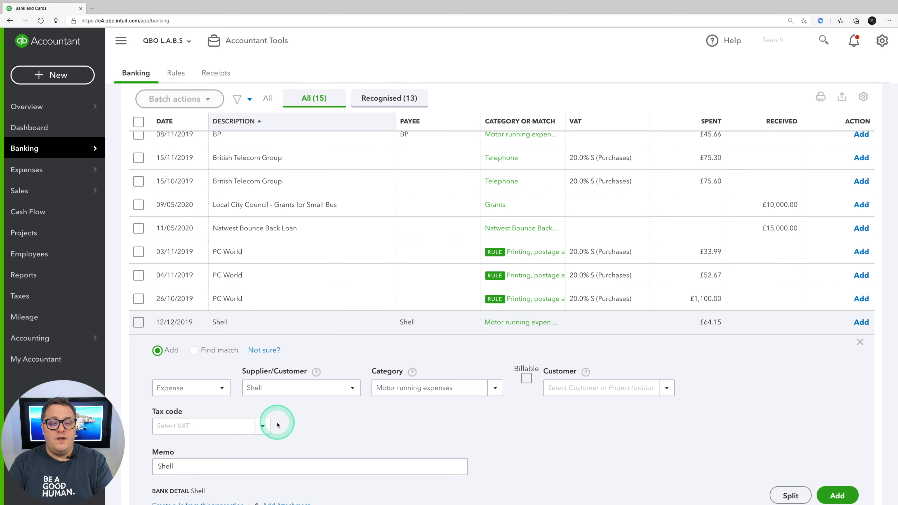
left_click(263, 426)
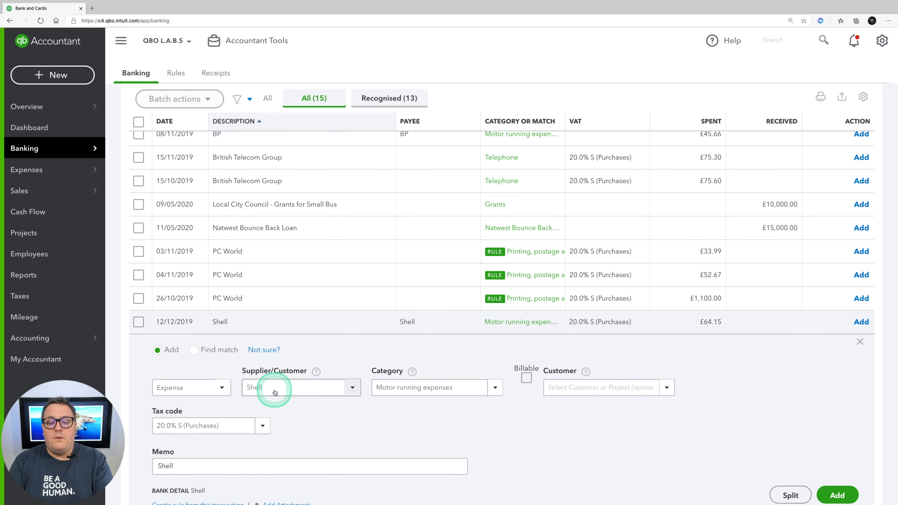
left_click(837, 495)
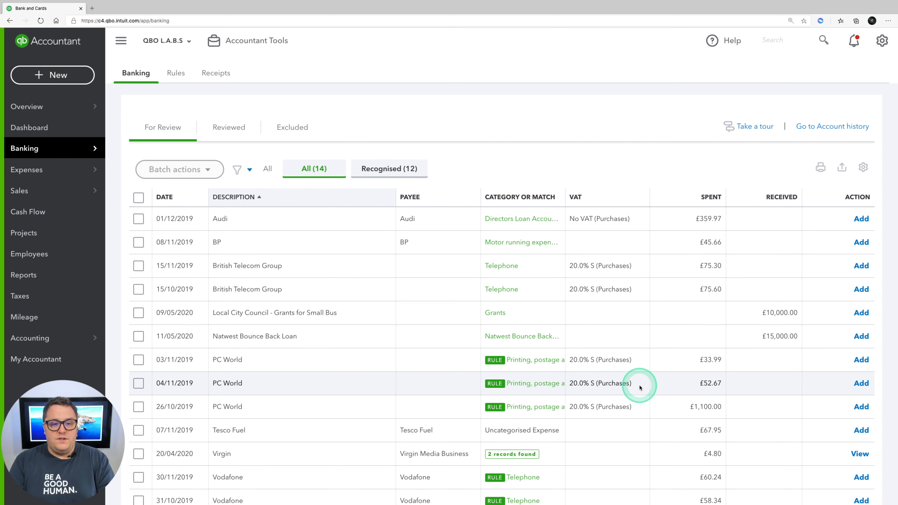
Add the £45.66 BP payment under Directors Loan Account / Drawing with no VAT.
left_click(217, 242)
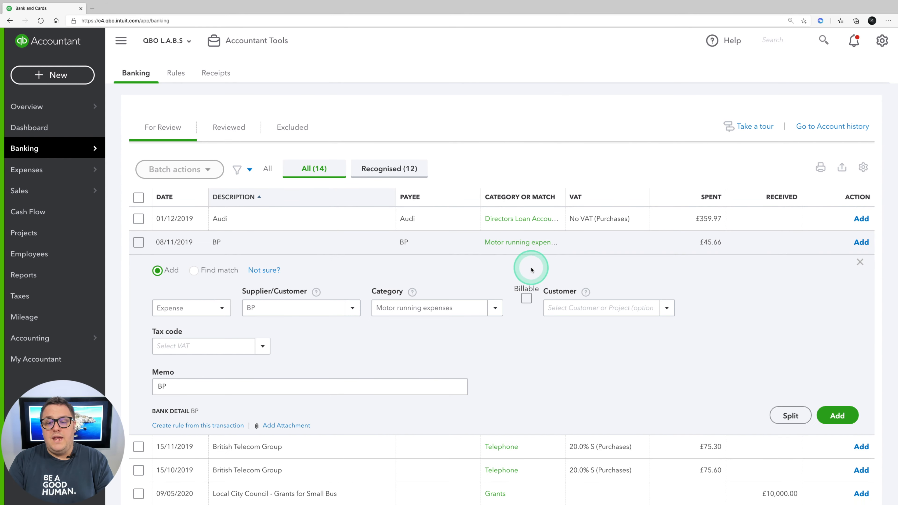
mouse_move(470, 291)
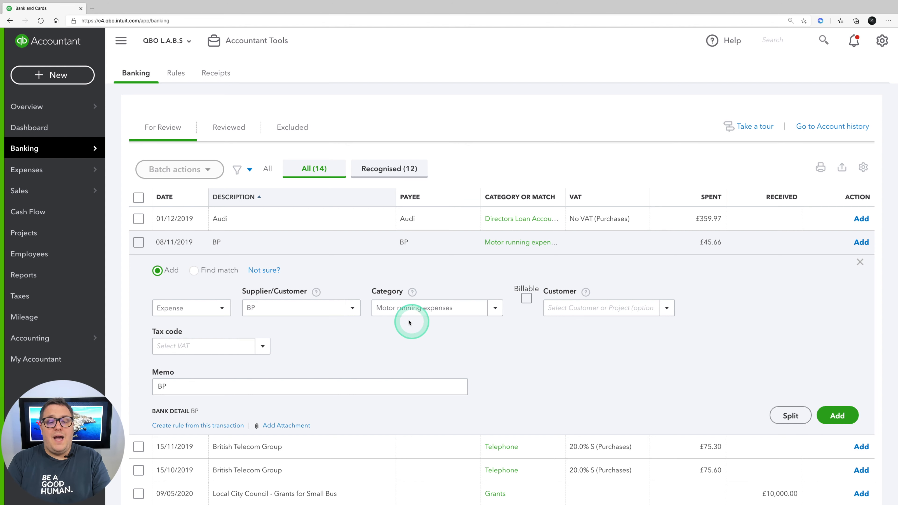
left_click(427, 308)
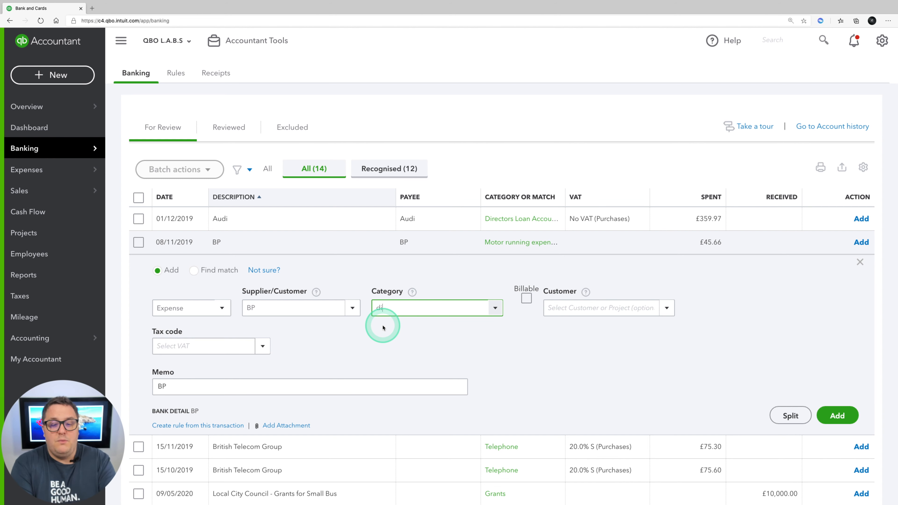
type("dir")
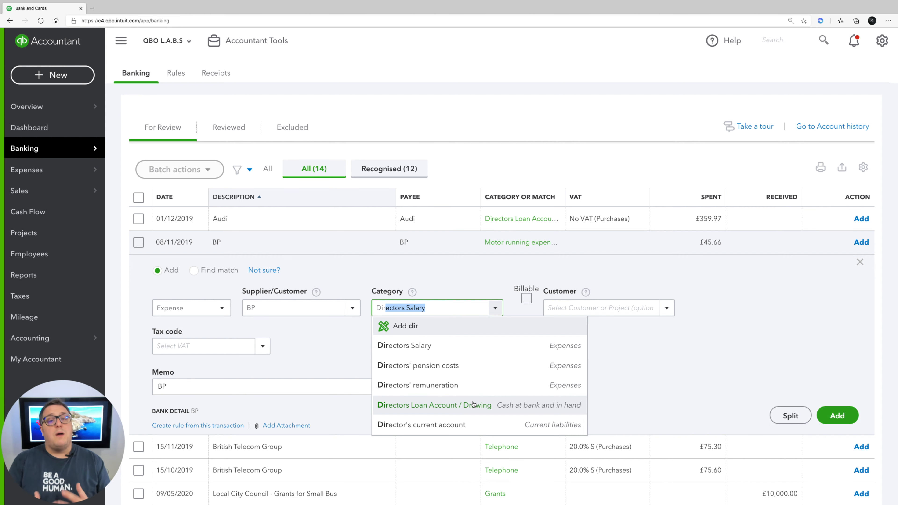
left_click(434, 405)
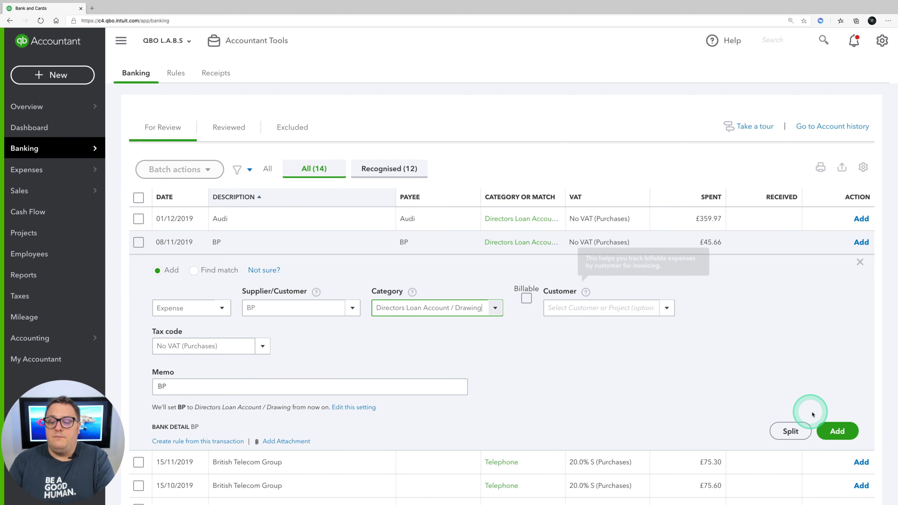
left_click(837, 432)
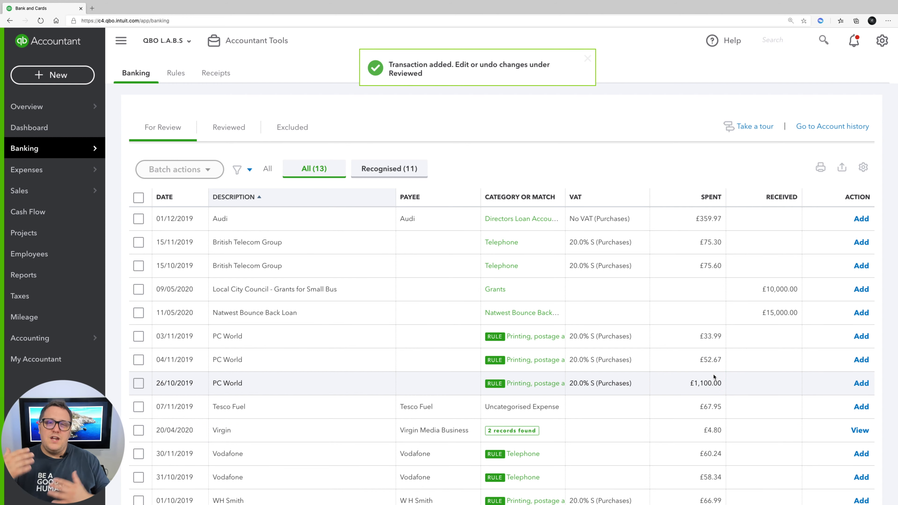
Add the £67.95 Tesco Fuel payment as Motor running expenses at 20% VAT.
left_click(587, 59)
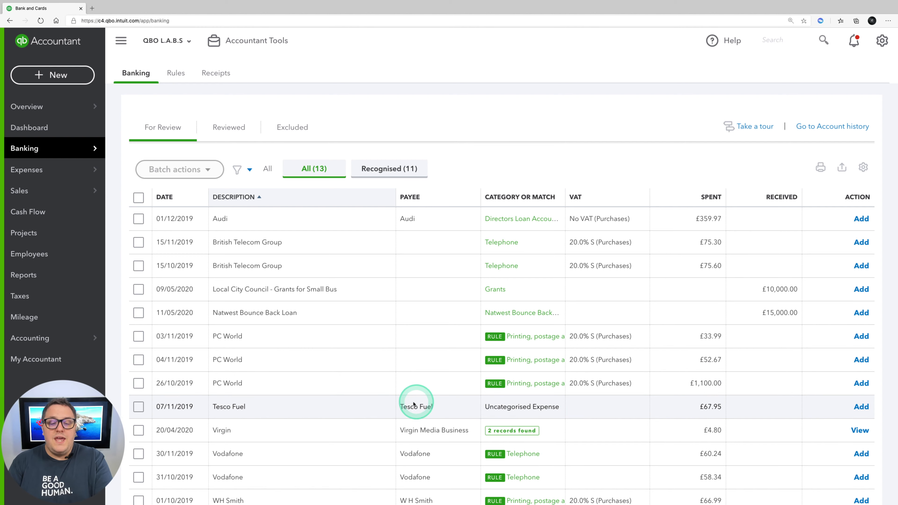
left_click(228, 406)
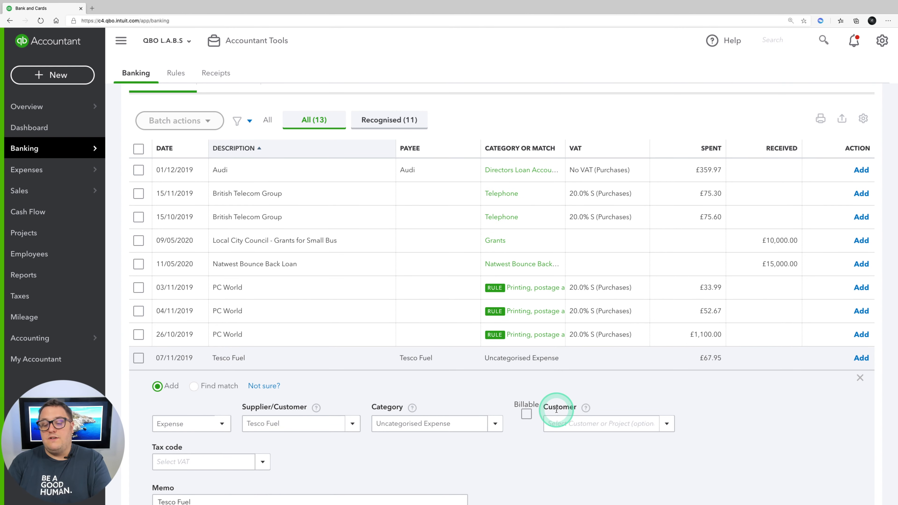
scroll("down", 3)
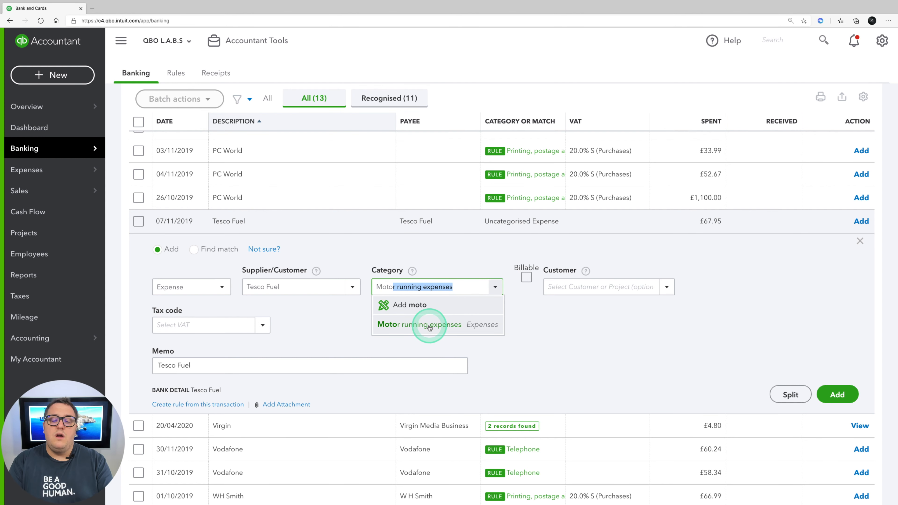
left_click(418, 324)
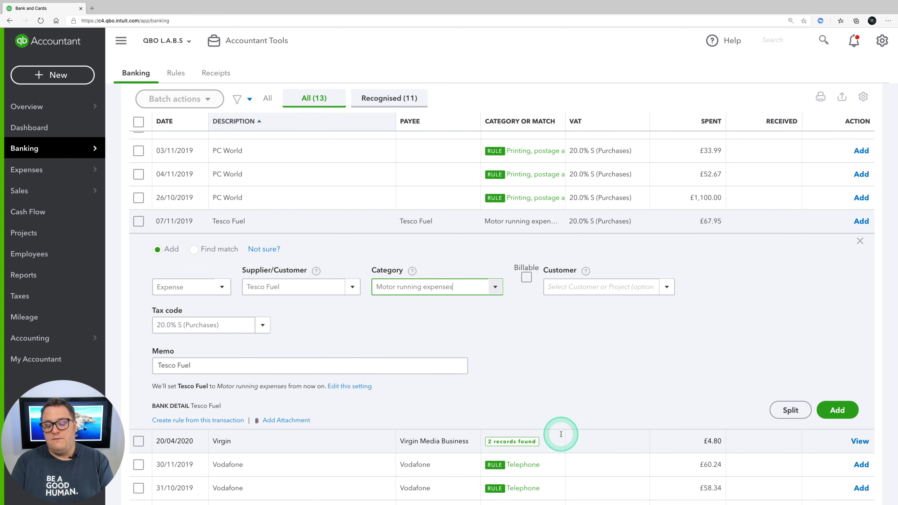
left_click(837, 410)
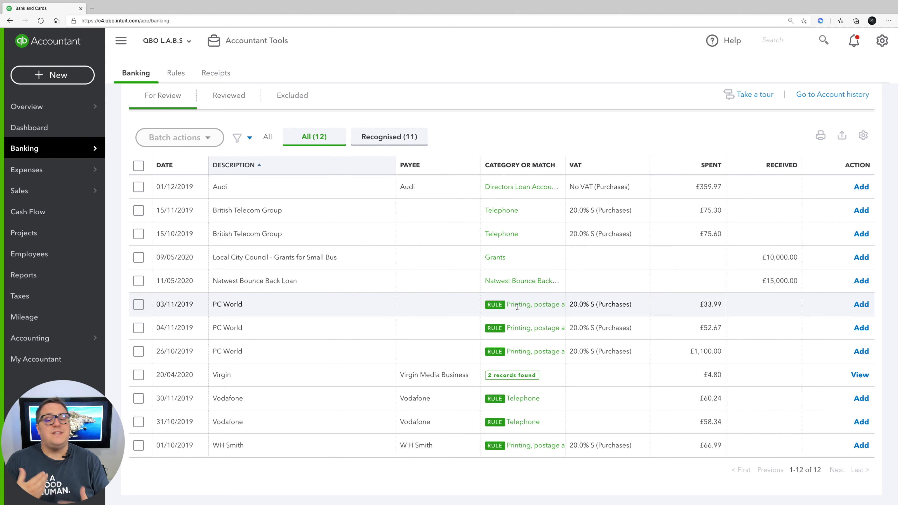
Expand the 03/11/2019 PC World £33.99 payment and start editing its suggested category.
left_click(522, 304)
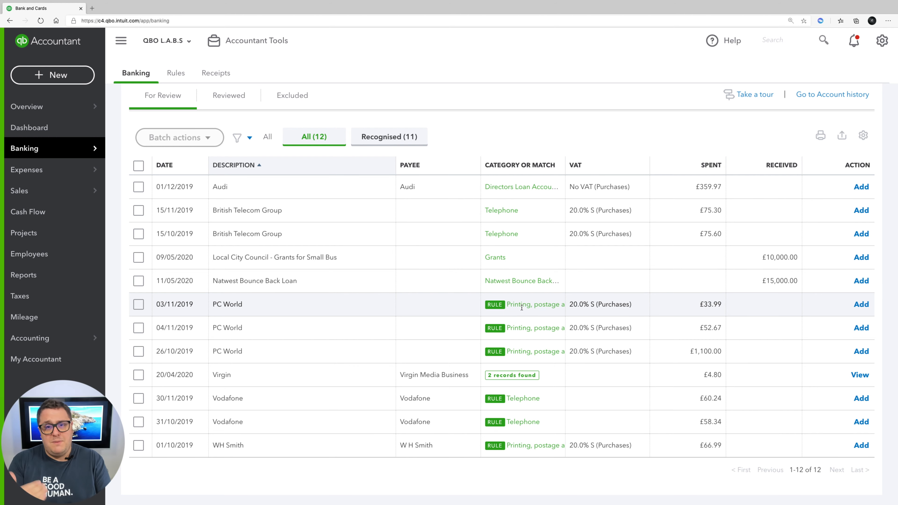
left_click(364, 305)
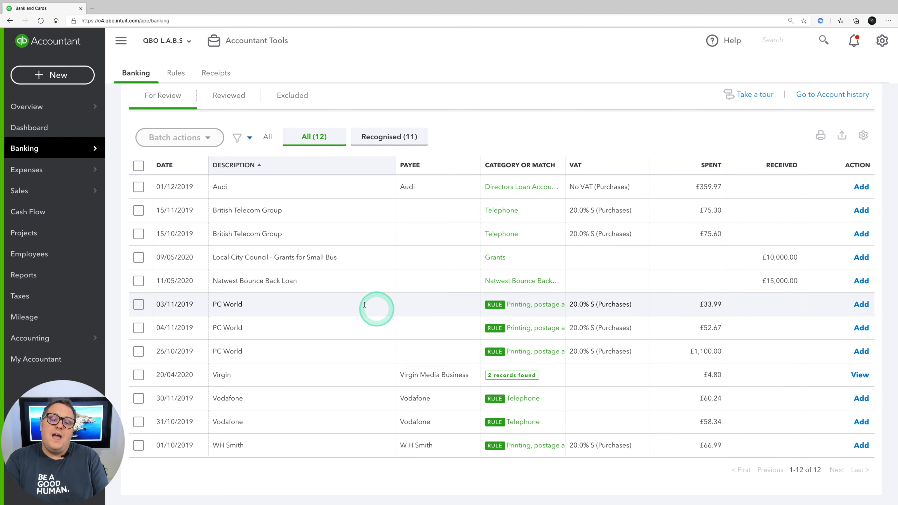
mouse_move(570, 342)
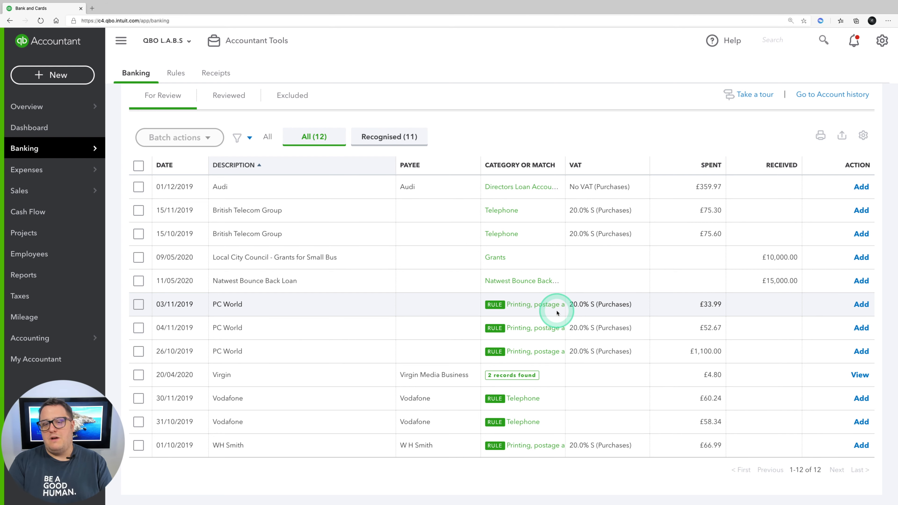
left_click(227, 304)
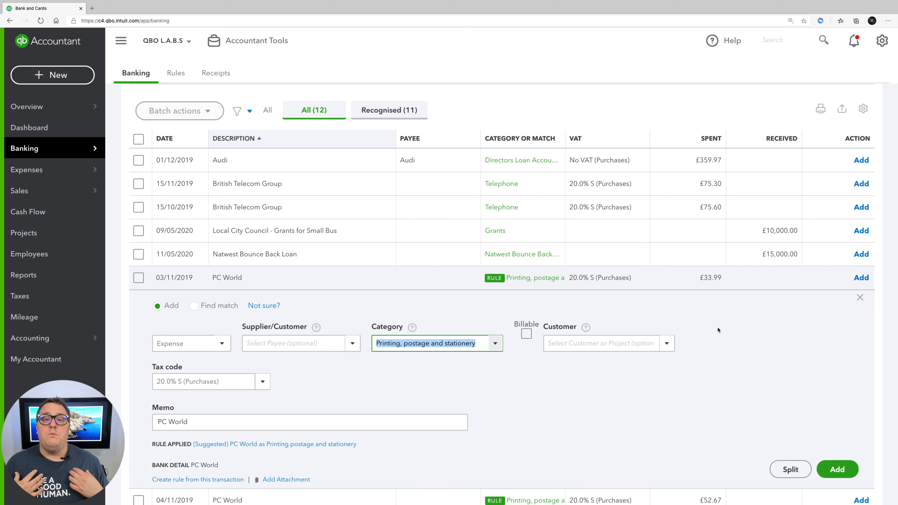
left_click(295, 343)
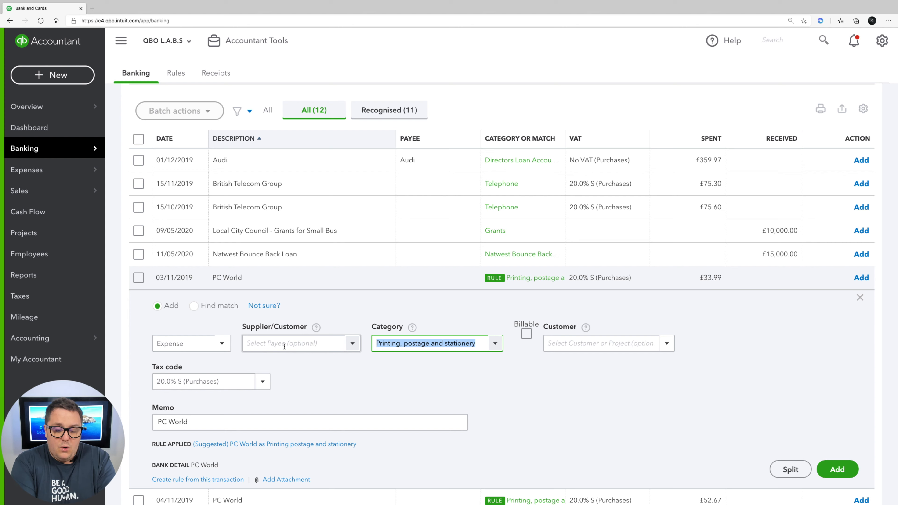
Create a new category named Computer upgrade costs for the PC World payment.
type("Co,")
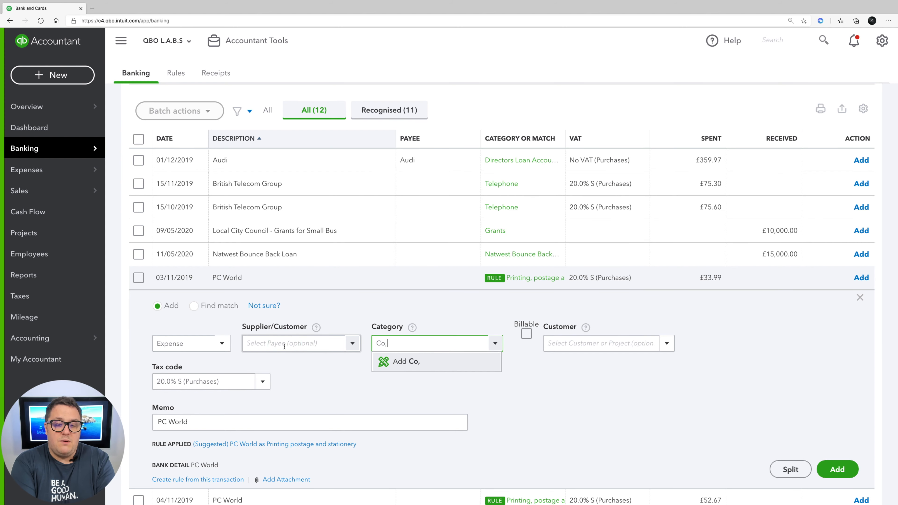
type("Computer upgrade costs")
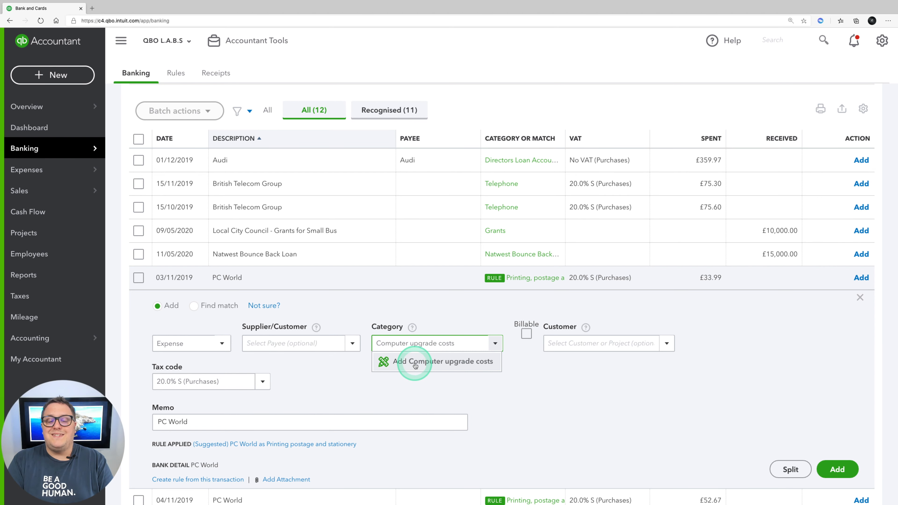
left_click(437, 362)
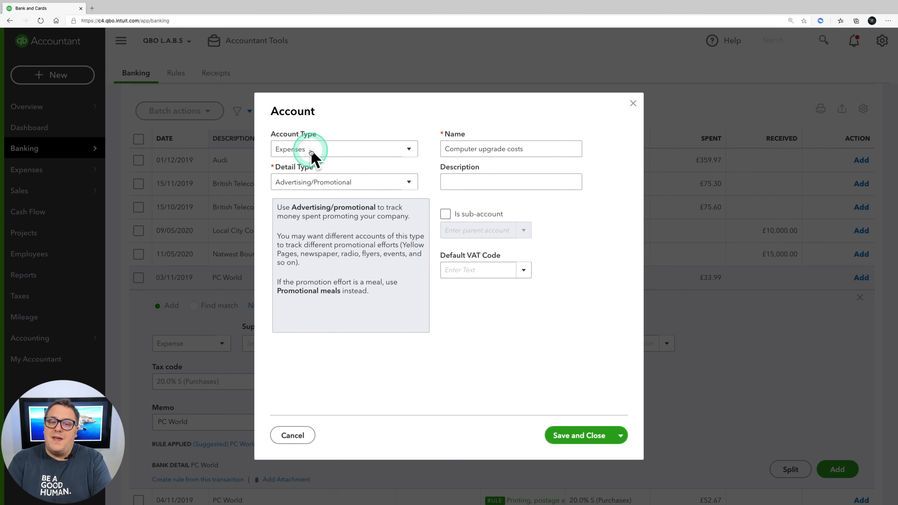
Set Computer upgrade costs to Expenses, Repair and maintenance detail, 20.0% S VAT, sub-account of Computer running costs.
left_click(344, 149)
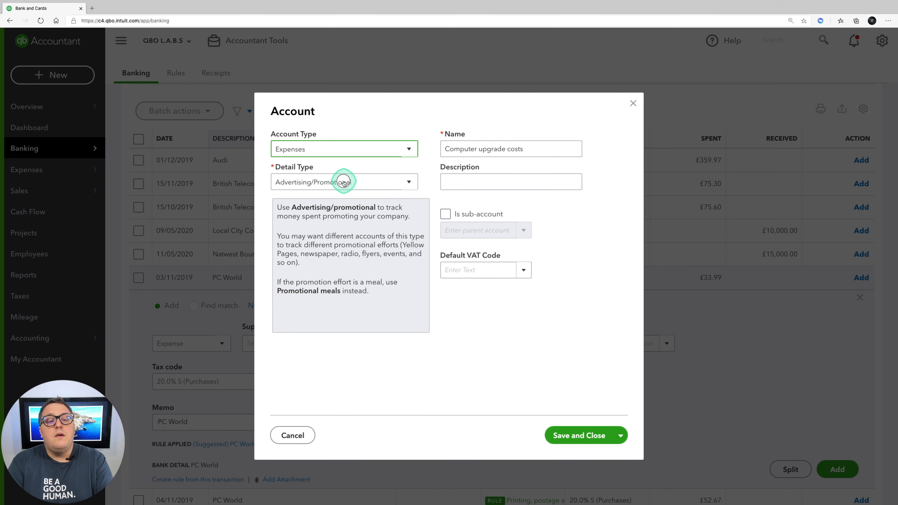
left_click(344, 182)
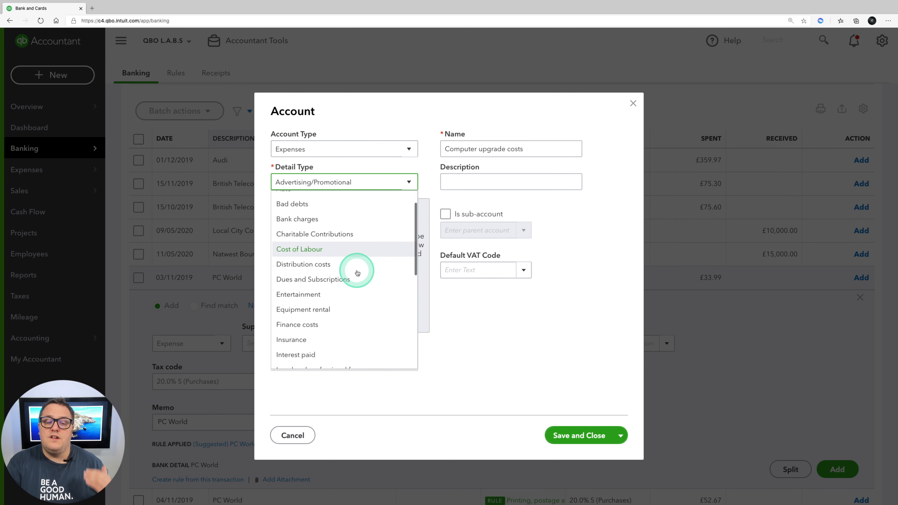
scroll("down", 3)
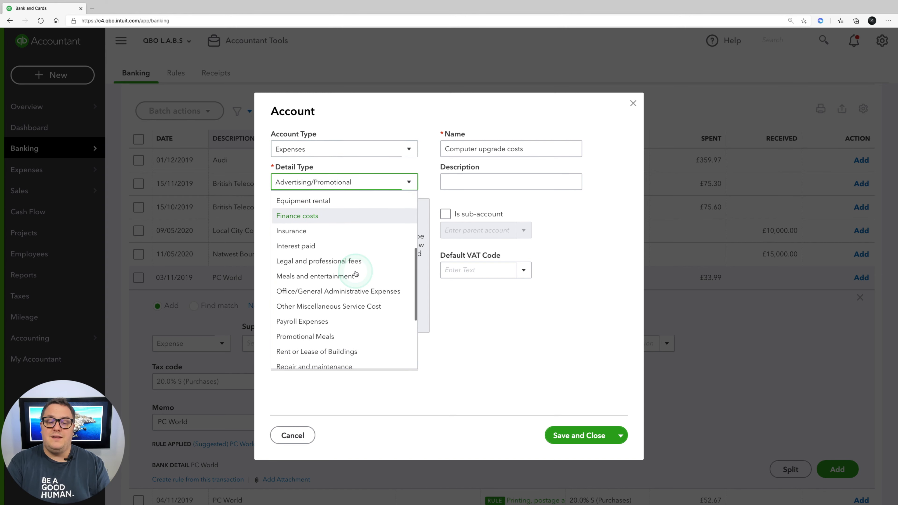
mouse_move(354, 298)
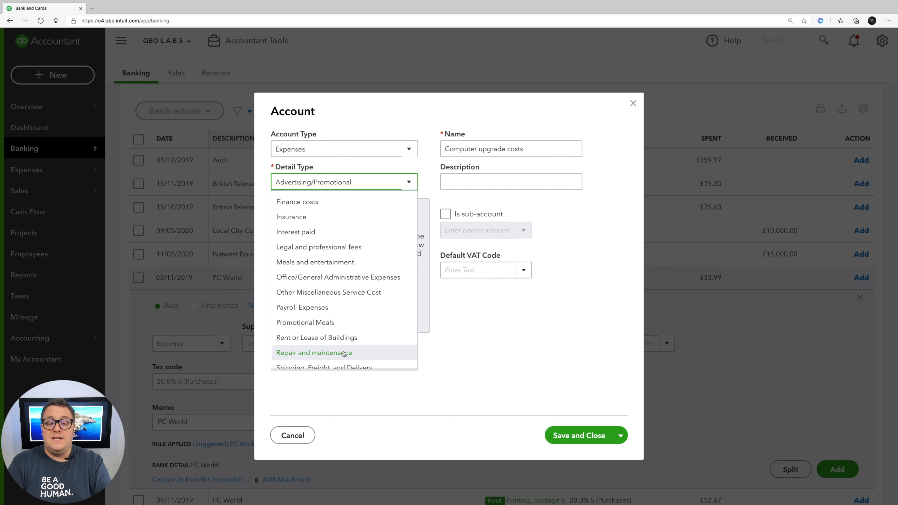
left_click(314, 352)
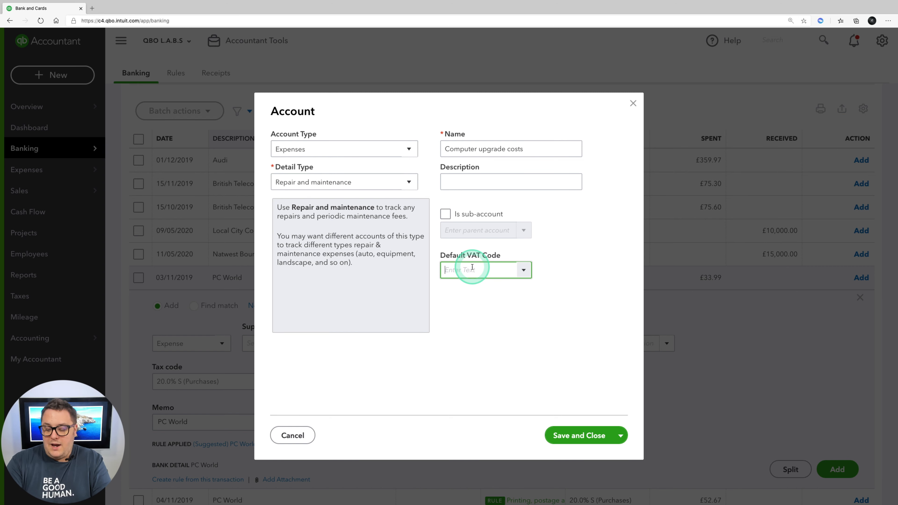
type("20.0% S")
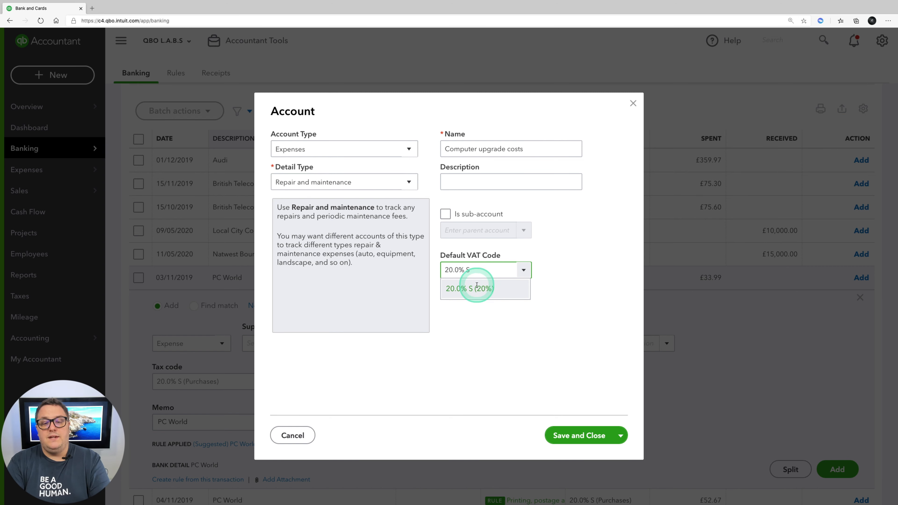
left_click(446, 213)
type("Computer equipmen")
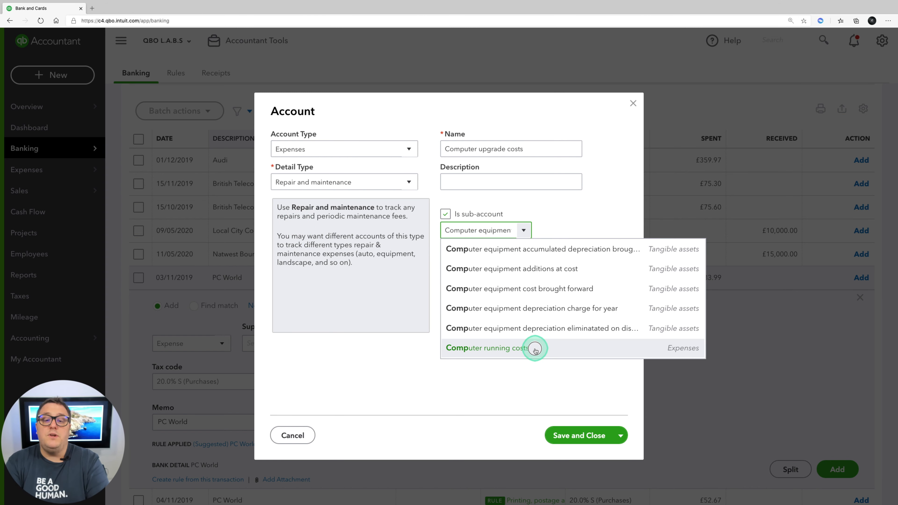
left_click(486, 348)
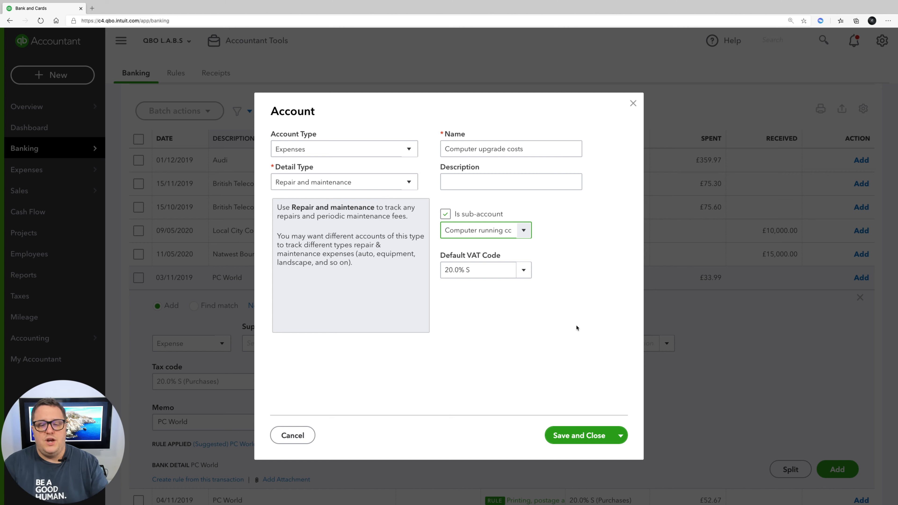
Save Computer upgrade costs and add the £52.67 PC World purchase under it.
left_click(579, 435)
type("Computer")
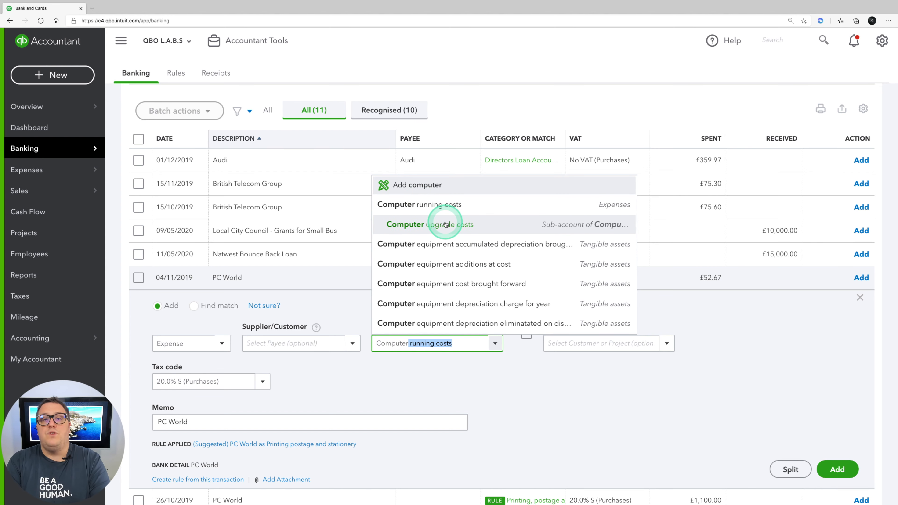
left_click(419, 204)
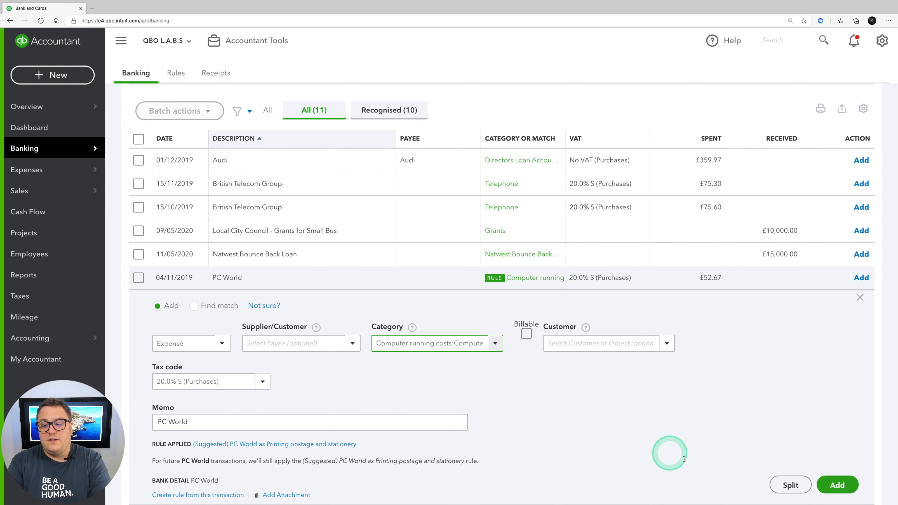
left_click(838, 484)
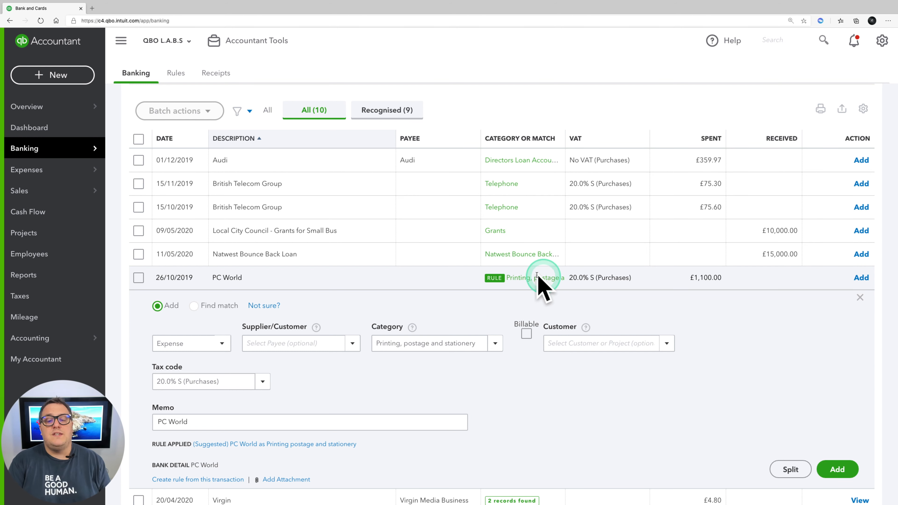
mouse_move(533, 281)
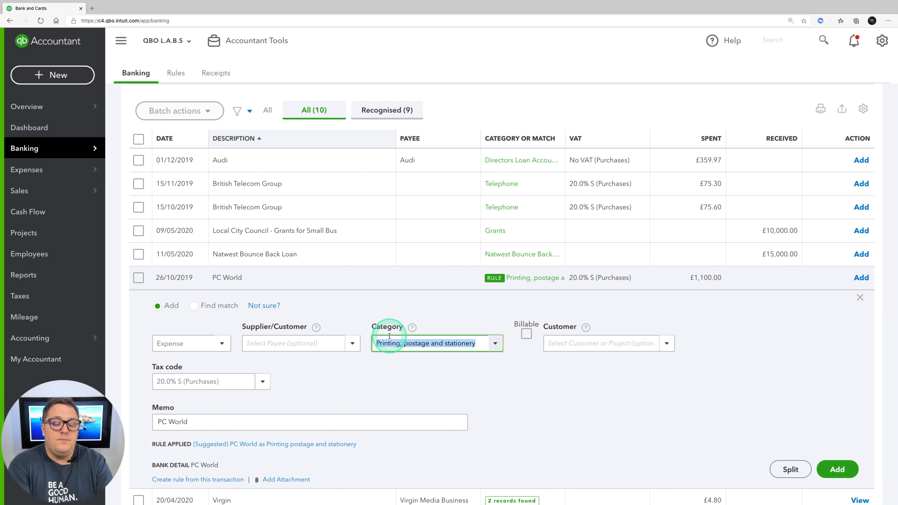
Add the £1,100 PC World purchase as Computer equipment additions at cost with 20.0% S VAT.
type("costs")
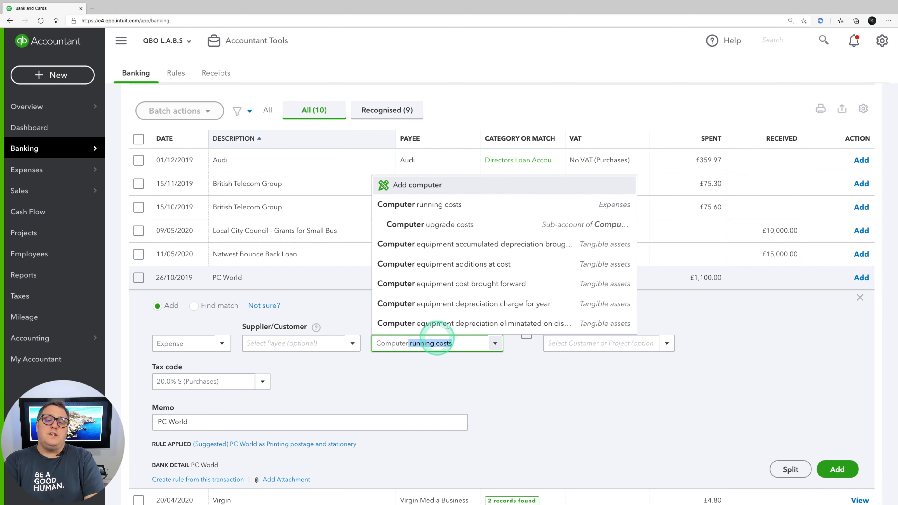
mouse_move(456, 264)
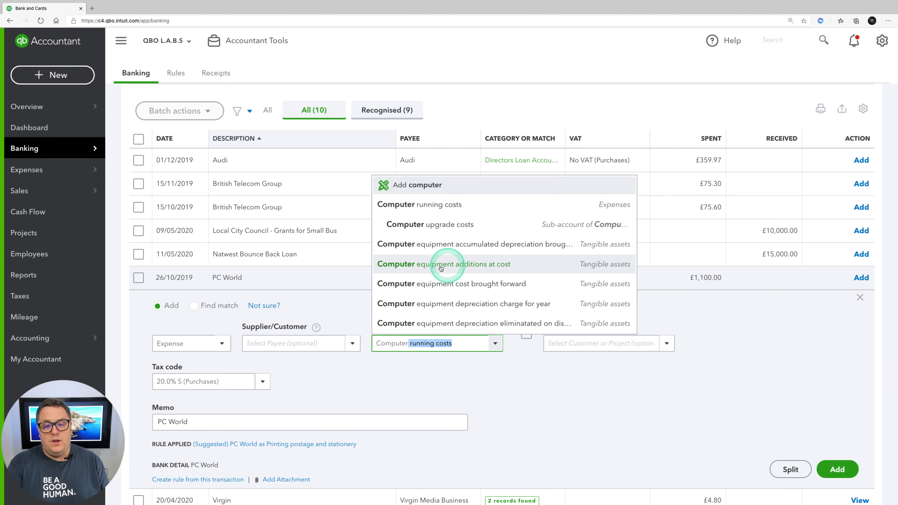
mouse_move(505, 270)
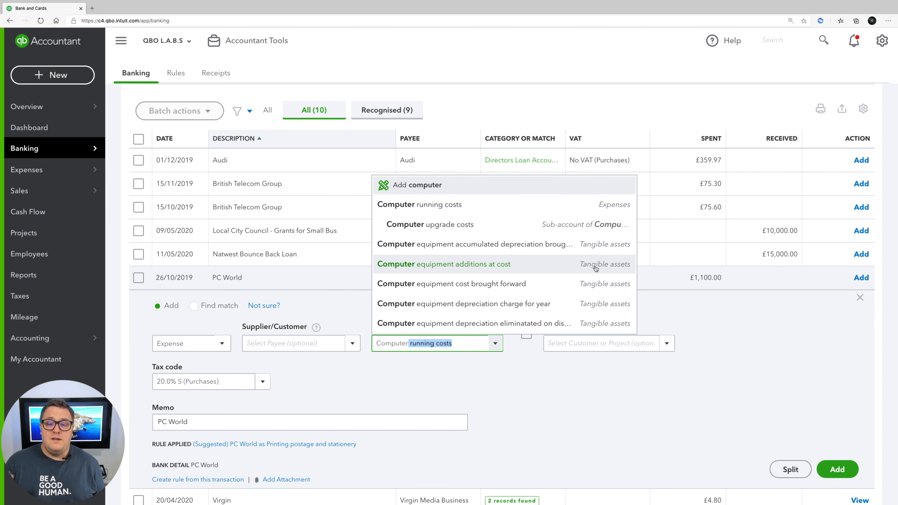
left_click(469, 264)
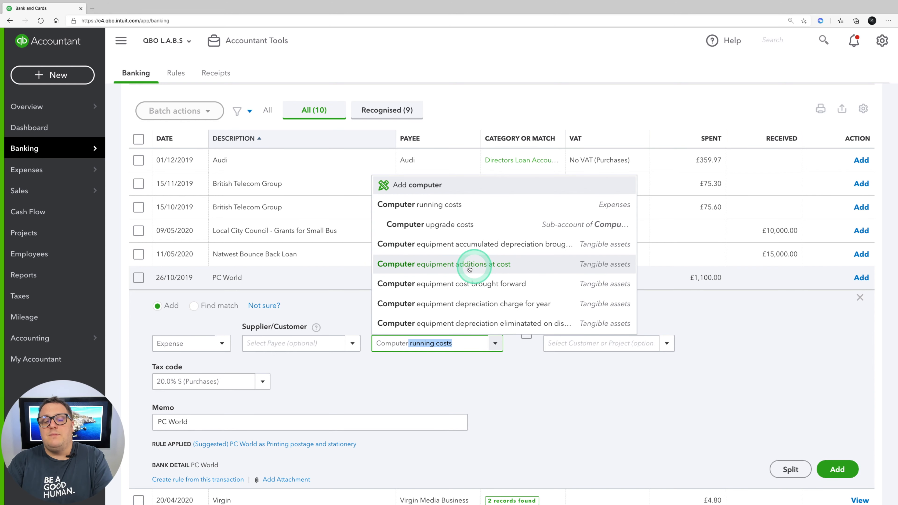
left_click(452, 264)
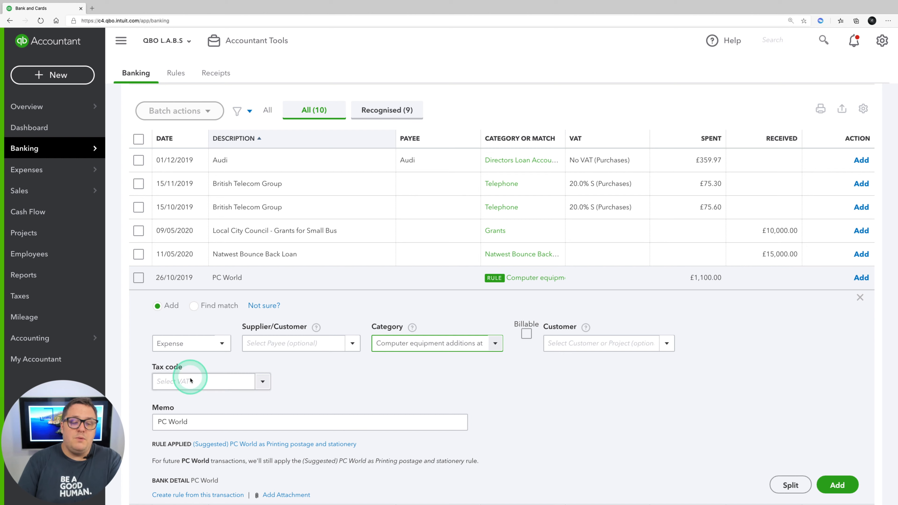
left_click(262, 382)
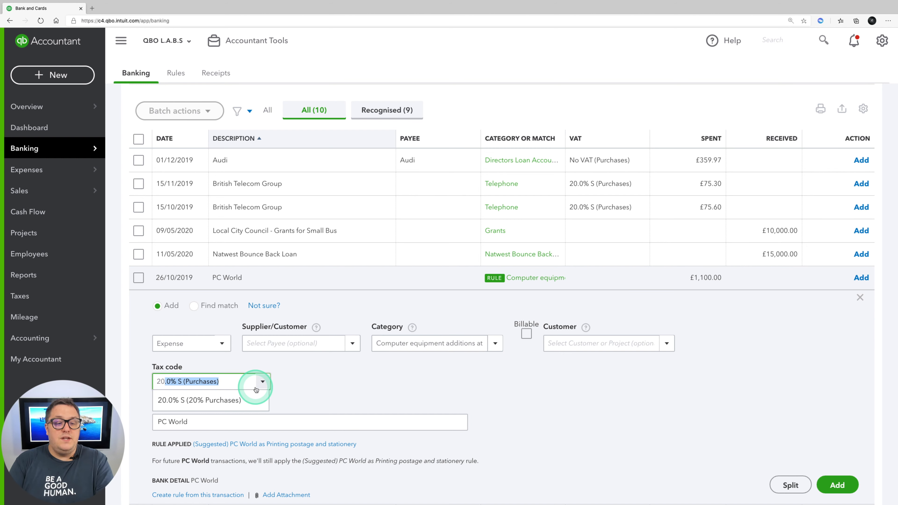
left_click(837, 485)
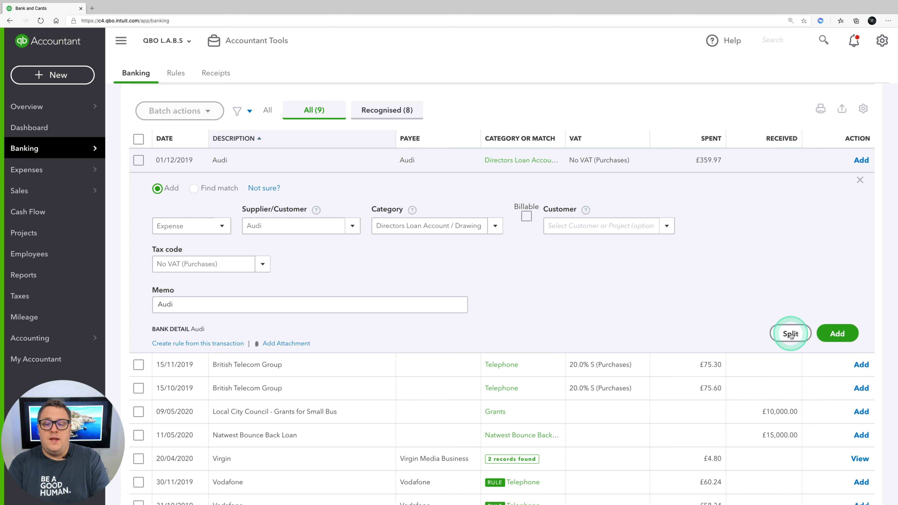
Split the £359.97 Audi payment: £100 Directors Loan Account, £259.97 Motor running expenses, then save and add.
left_click(791, 334)
type("Motor")
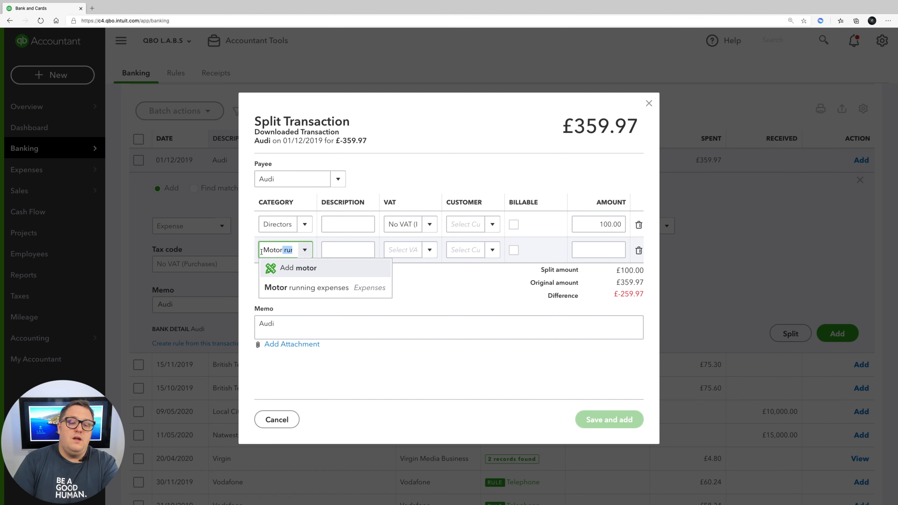
left_click(306, 288)
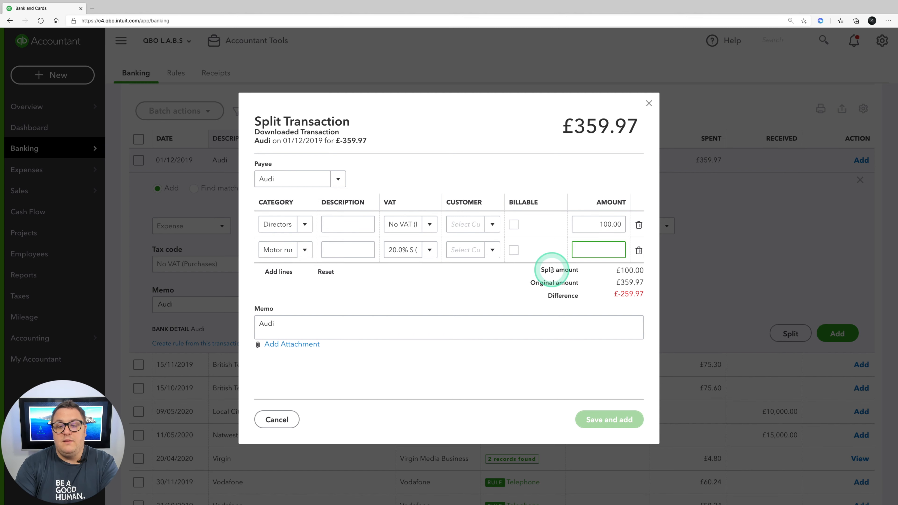
type("259.97")
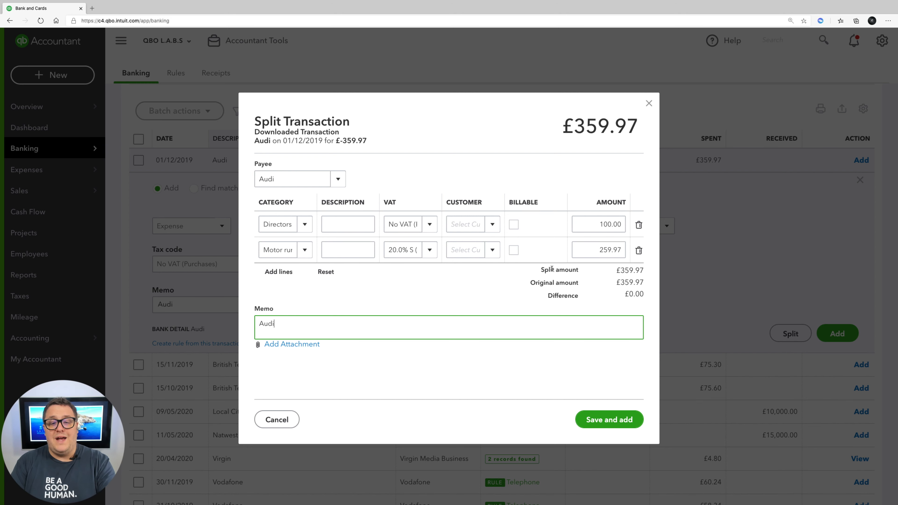
left_click(609, 419)
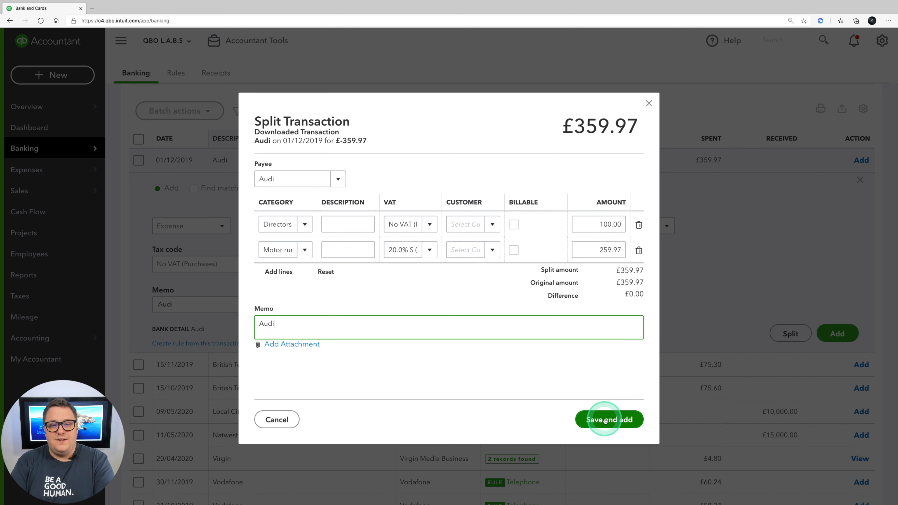
left_click(609, 419)
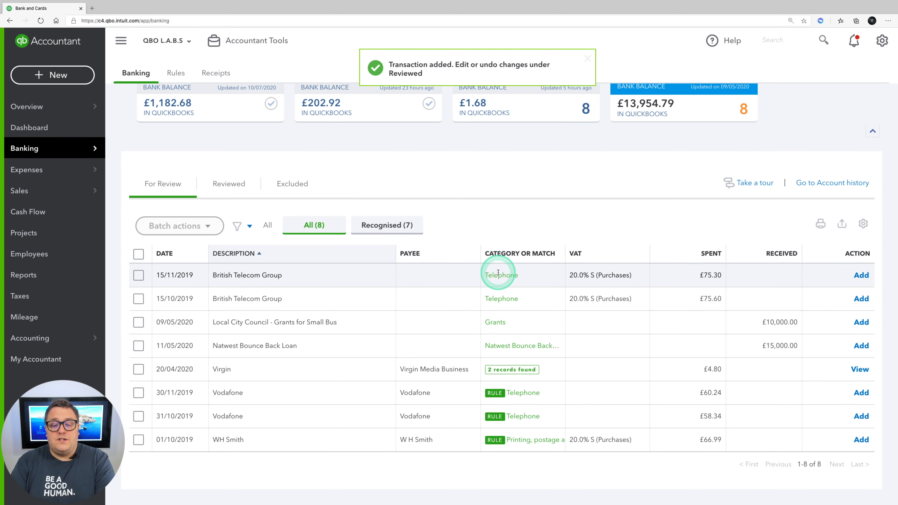
Add both British Telecom Group payments as Telephone at 20% VAT and create the suggested rule.
left_click(247, 276)
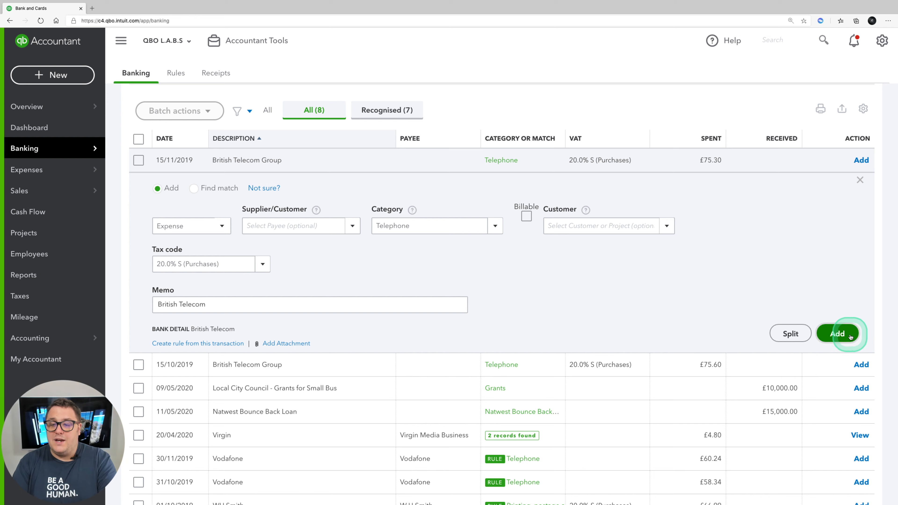
left_click(837, 334)
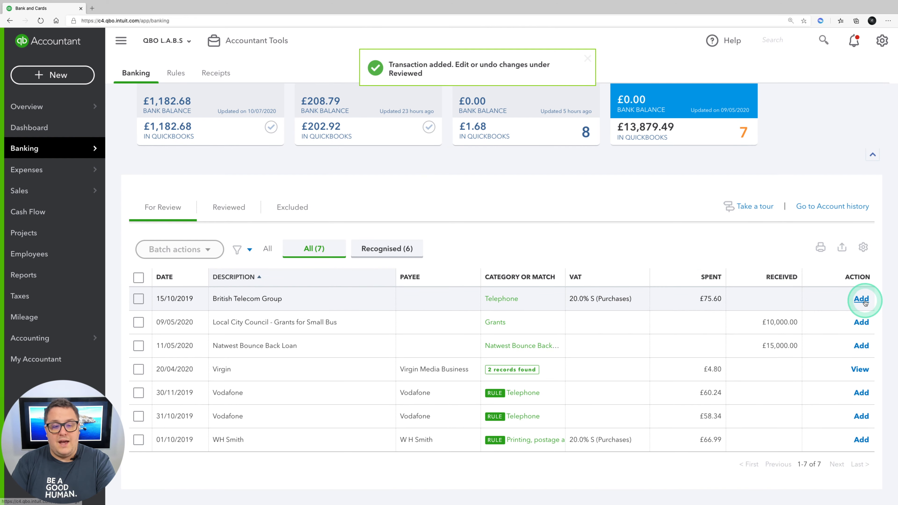
left_click(862, 299)
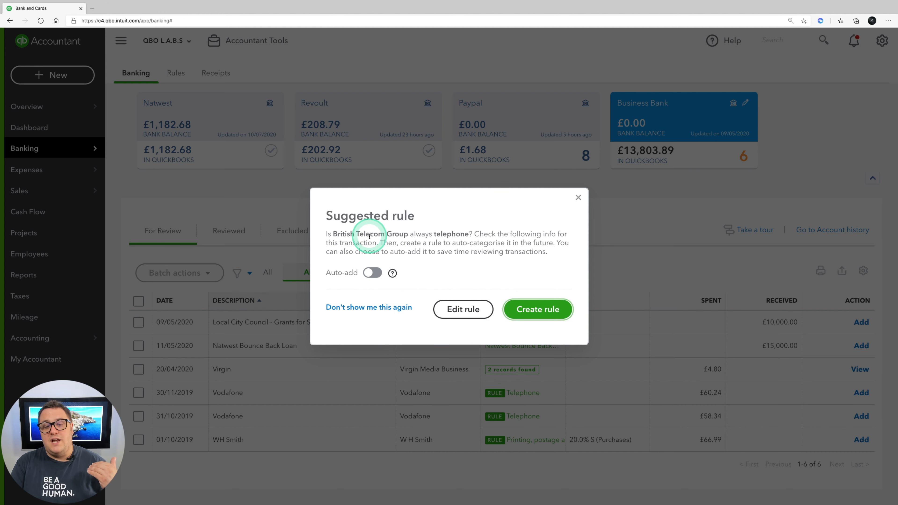
mouse_move(429, 231)
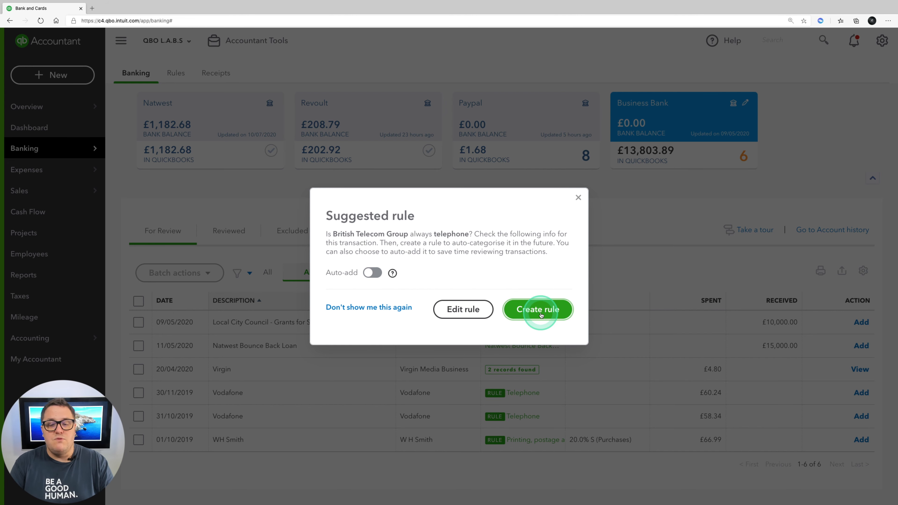
left_click(538, 309)
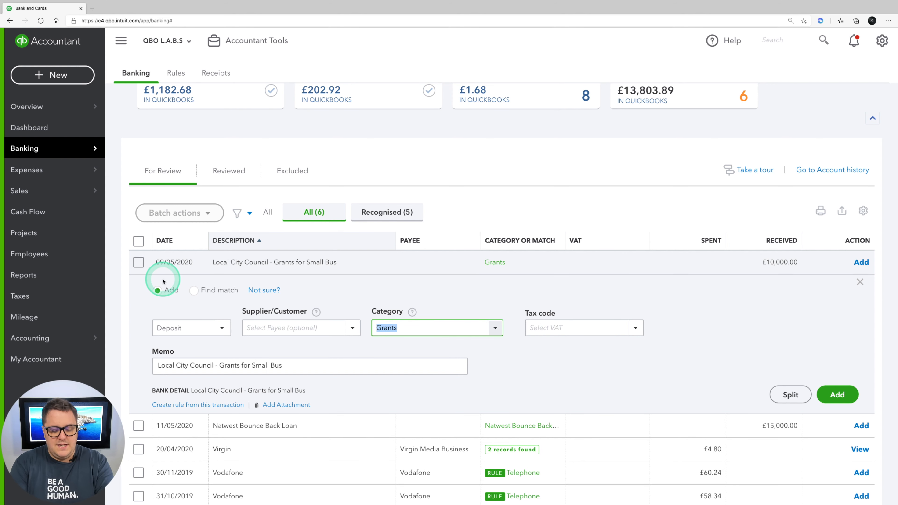
Add the £10,000 council grant and £15,000 Natwest Bounce Back Loan deposits with No VAT.
type("COVID-")
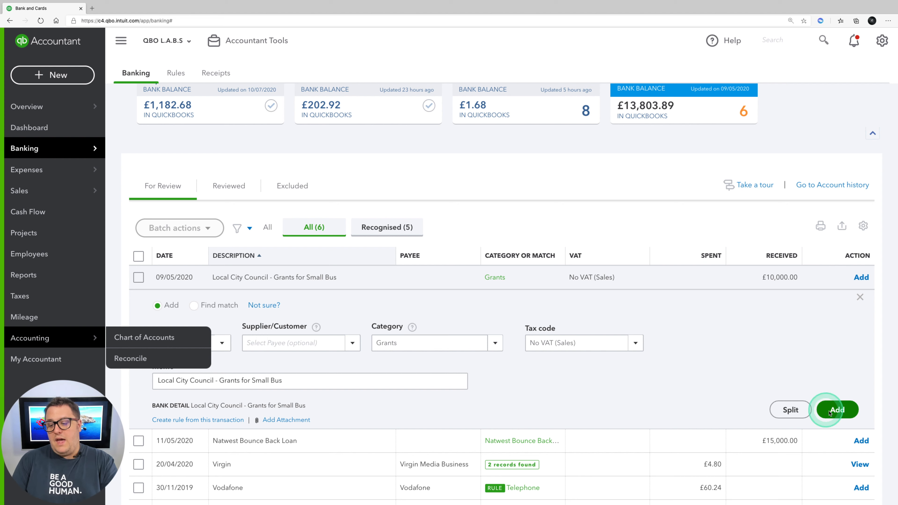
left_click(837, 410)
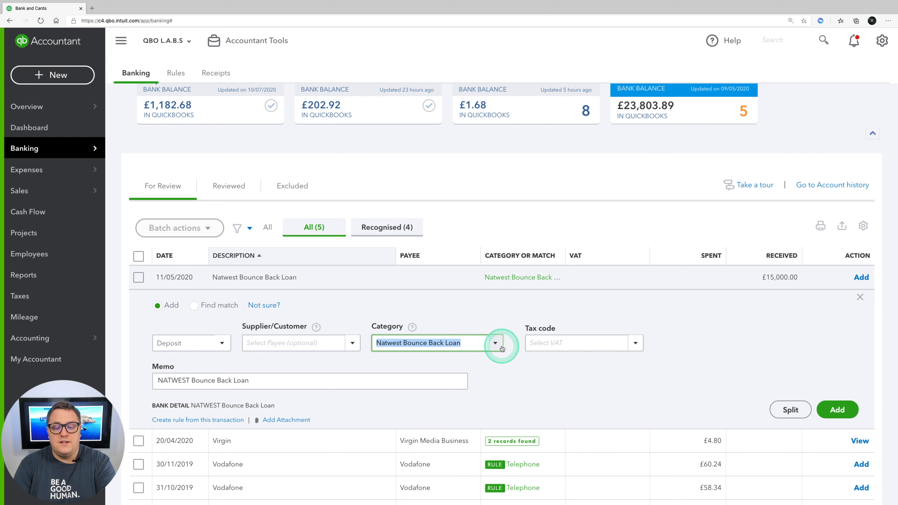
left_click(495, 342)
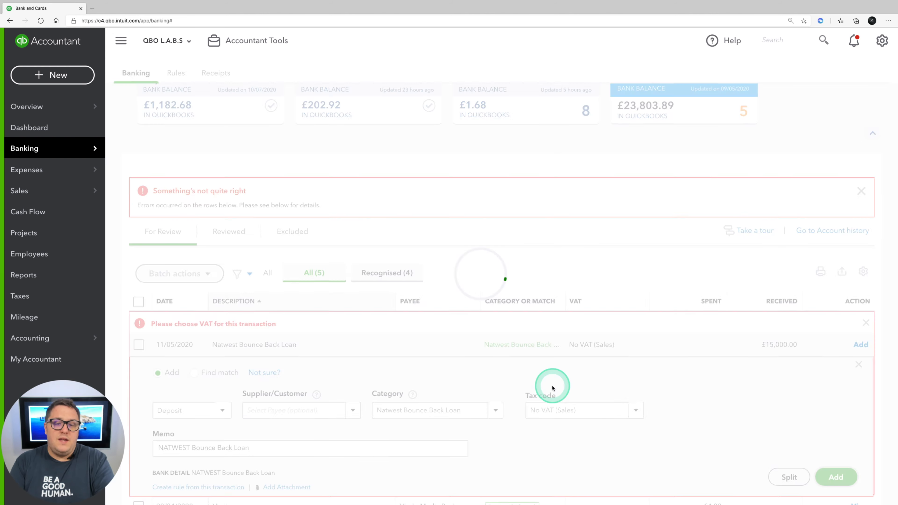
left_click(836, 478)
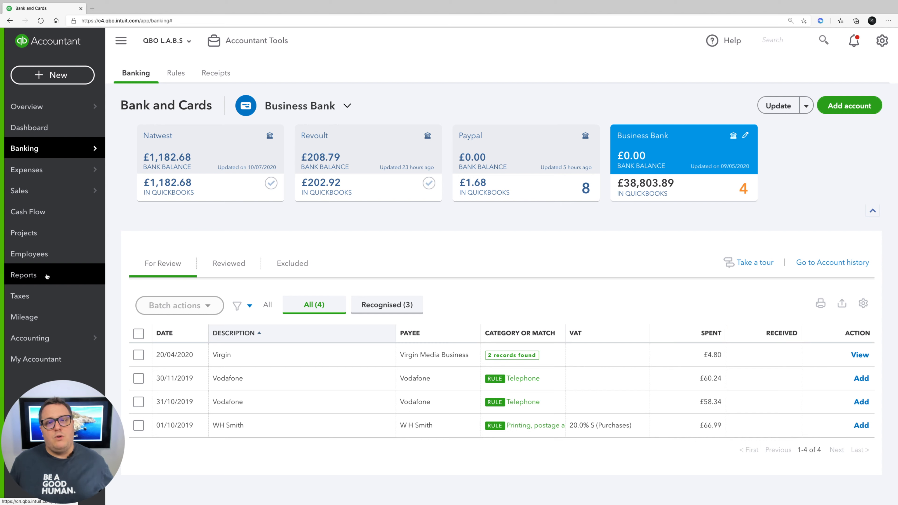
left_click(24, 275)
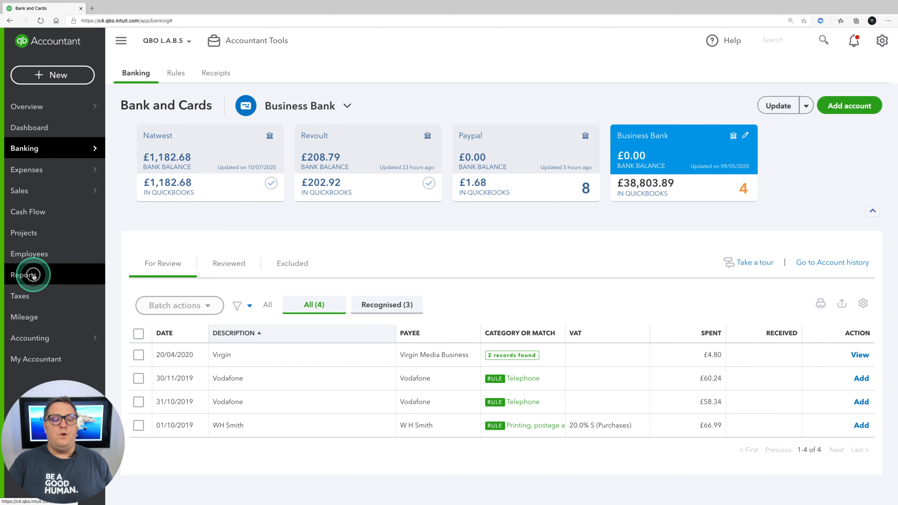
Show the Reports page and scroll to the favourites including Profit and Loss by Month.
left_click(24, 274)
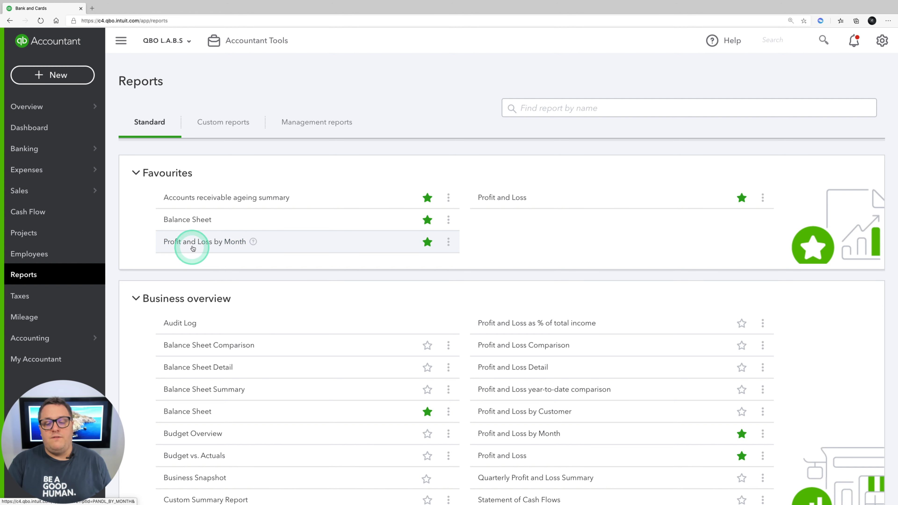
scroll("down", 3)
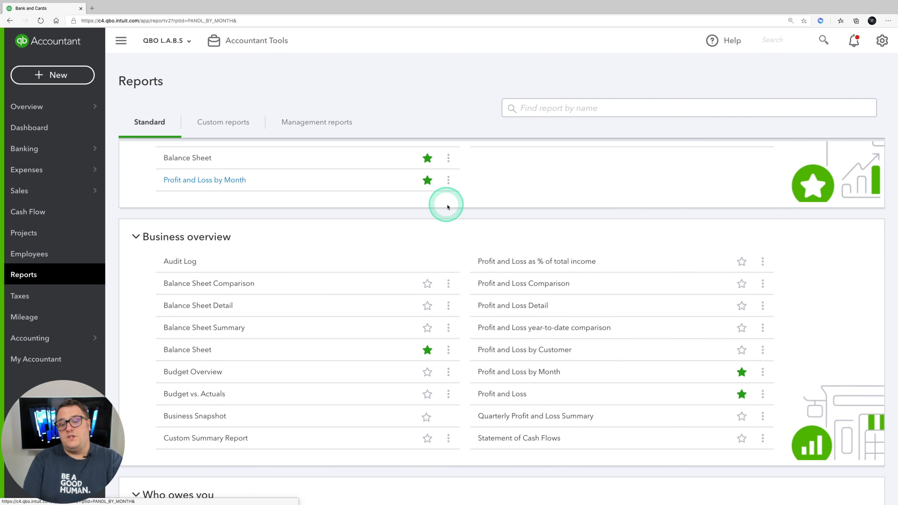
Run the Profit and Loss by Month report for All Dates.
left_click(204, 180)
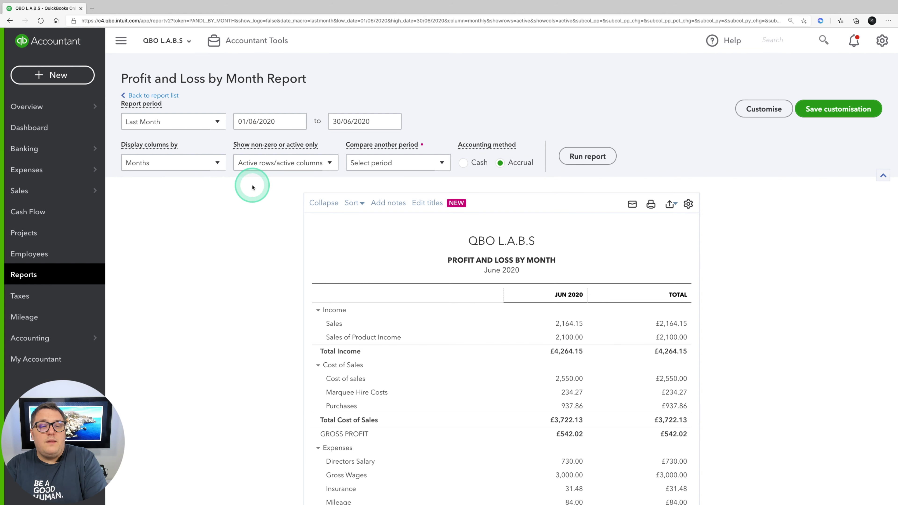
left_click(172, 122)
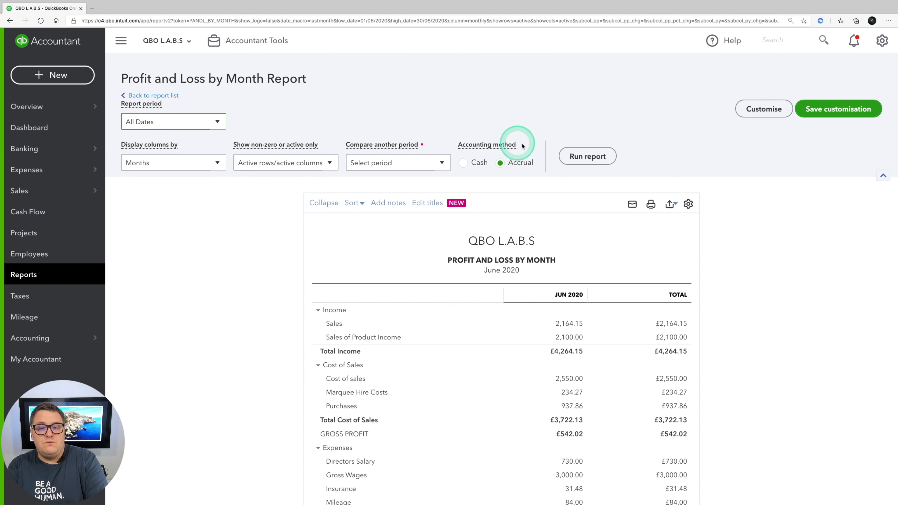
left_click(587, 156)
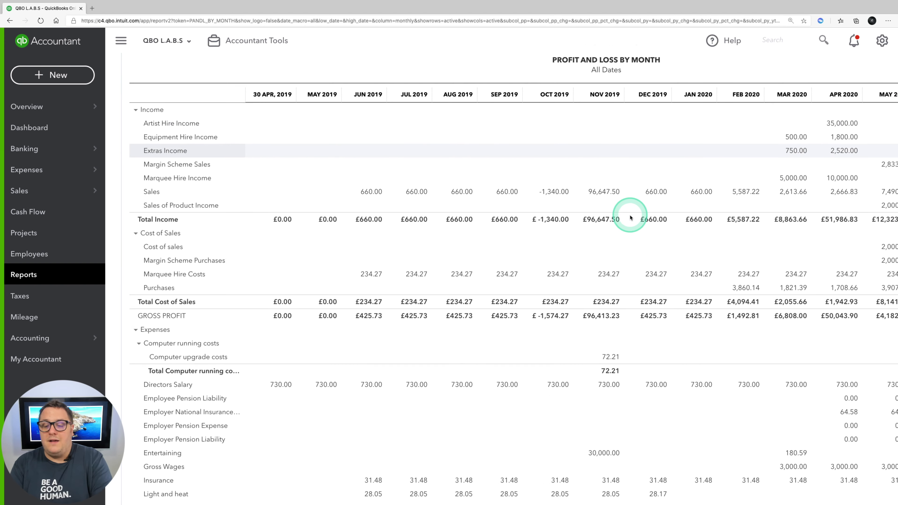
scroll("down", 3)
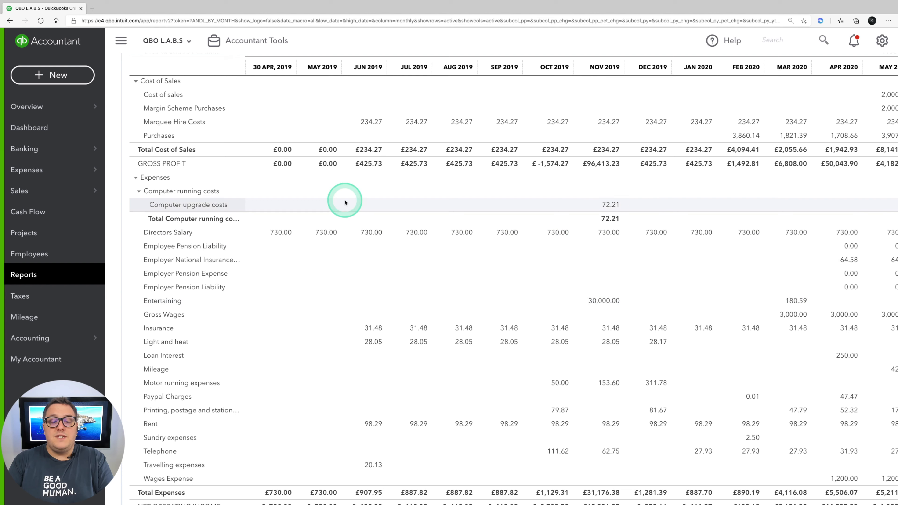
mouse_move(784, 240)
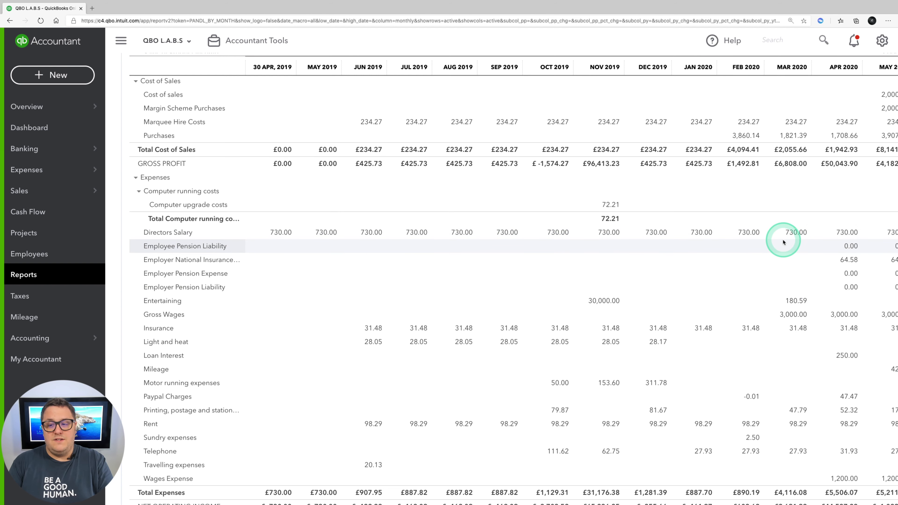
scroll("right", 3)
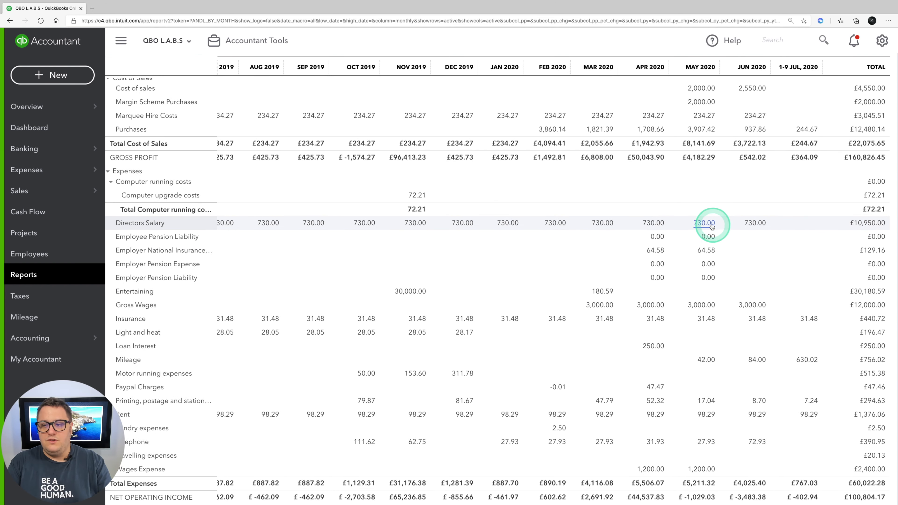
scroll("down", 3)
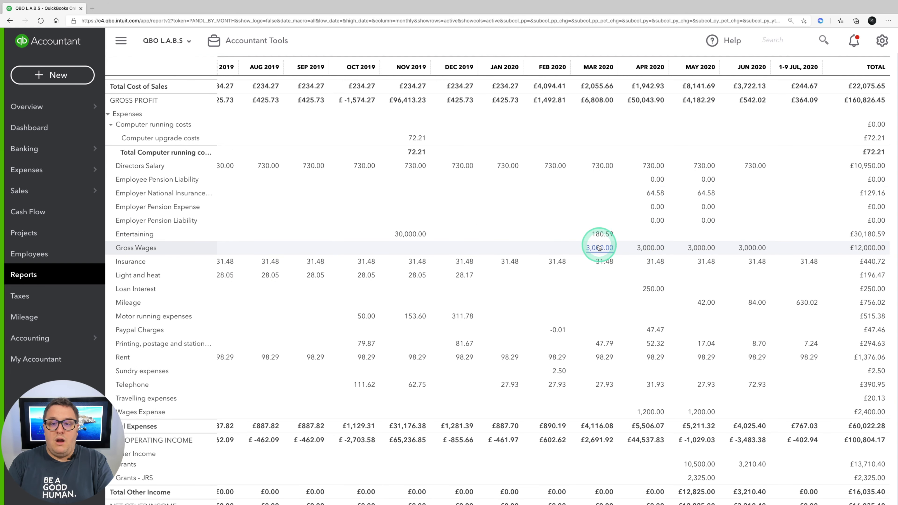
mouse_move(566, 248)
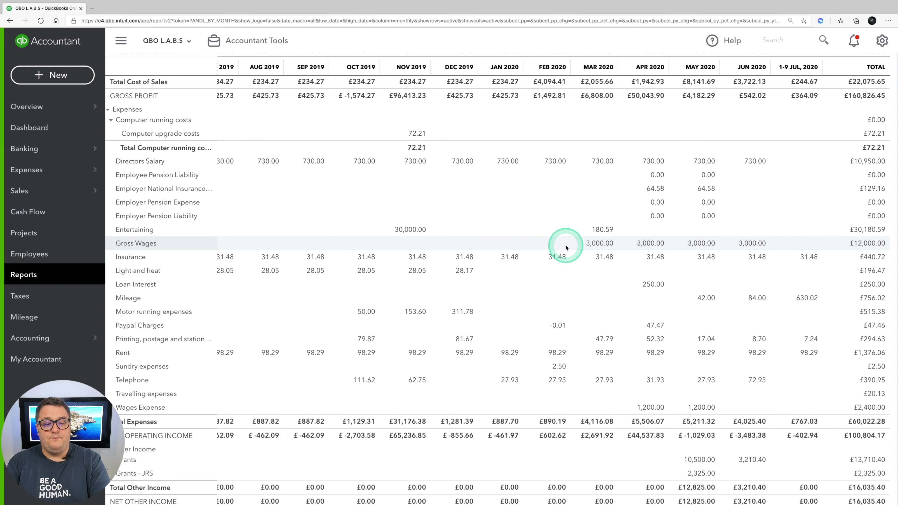
scroll("down", 3)
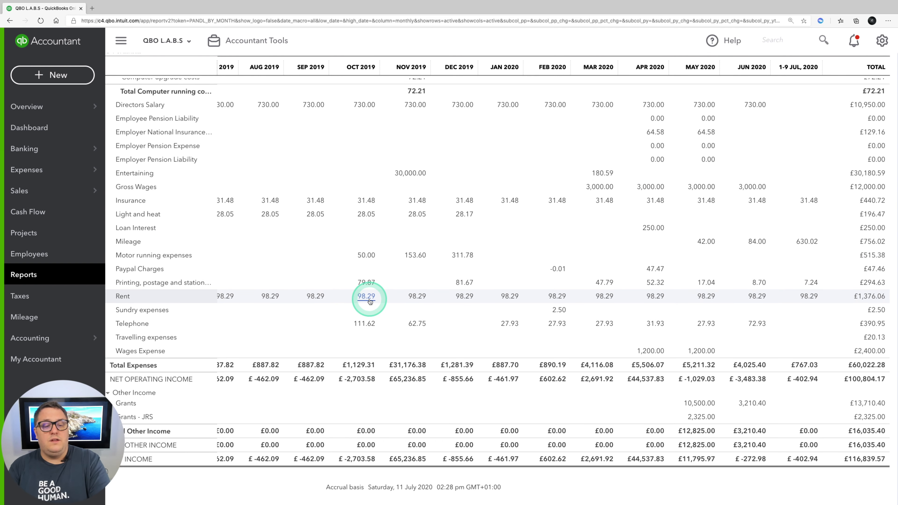
scroll("up", 3)
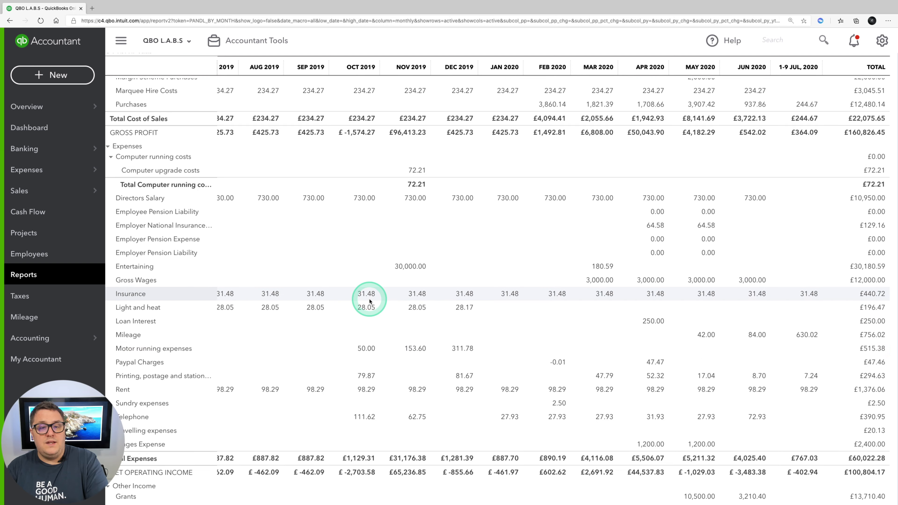
scroll("up", 3)
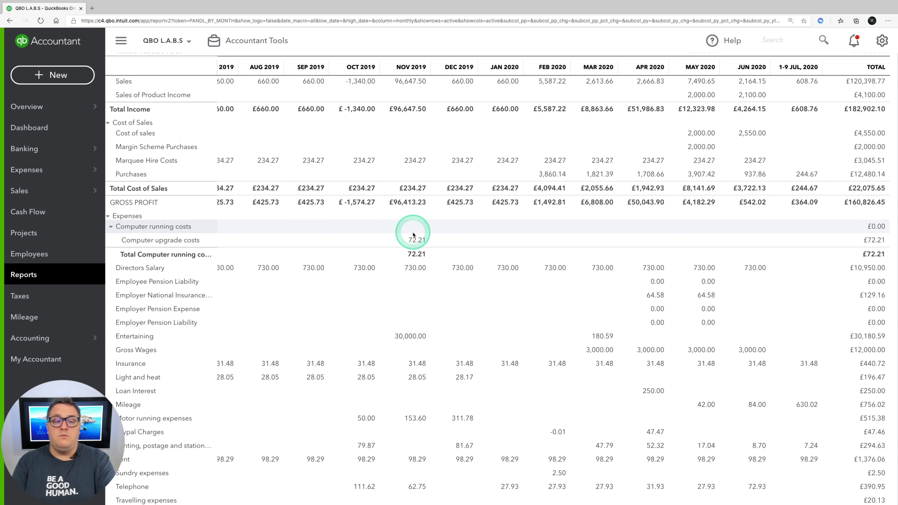
mouse_move(669, 225)
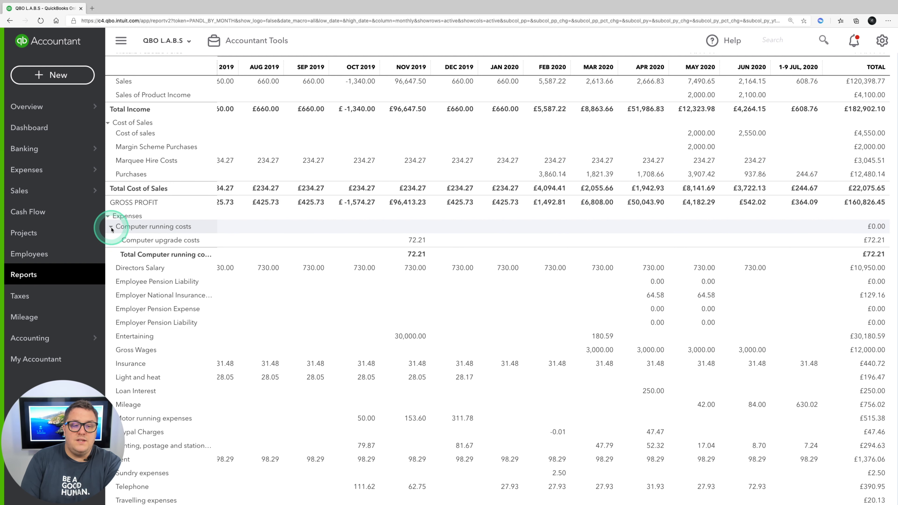
left_click(110, 227)
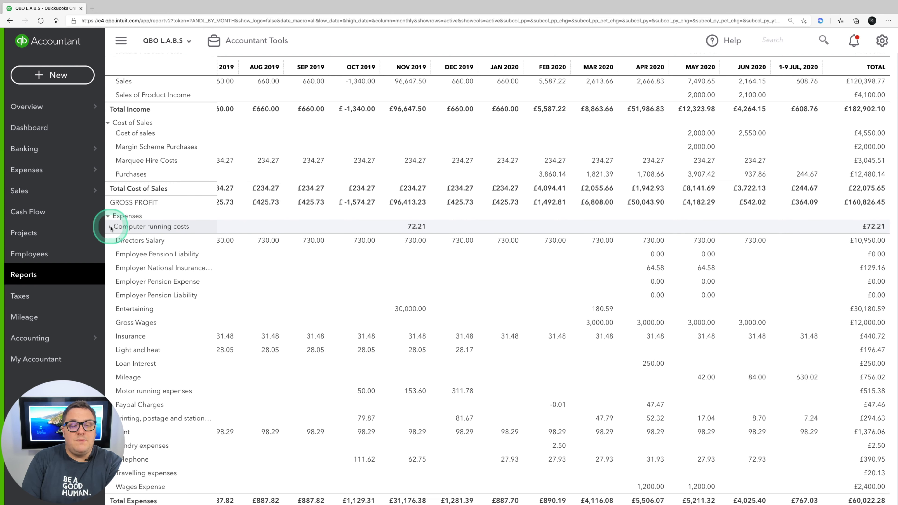
left_click(108, 226)
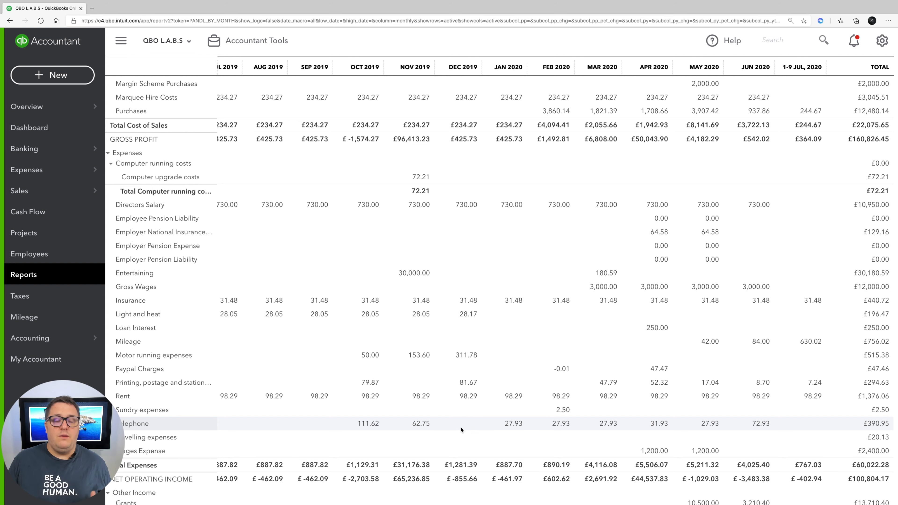
scroll("down", 3)
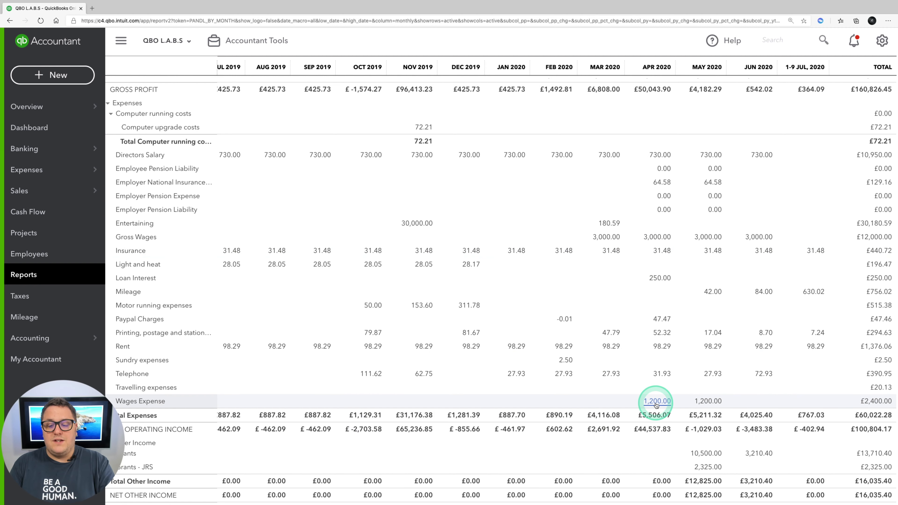
Drill into the April 2020 Wages Expense amount to list journal entry M18 for 1,200.00.
left_click(655, 401)
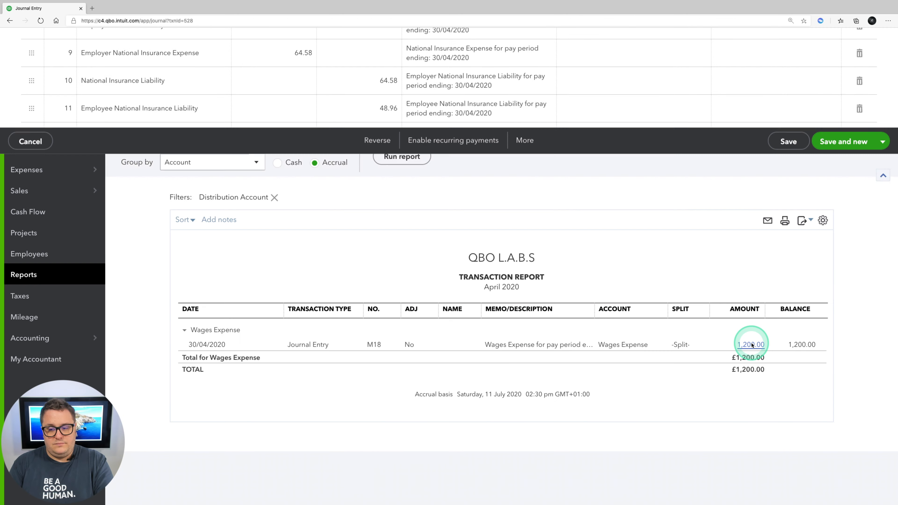
Repost journal M18's £1,200 Wages Expense line to Gross Wages and save it.
left_click(751, 345)
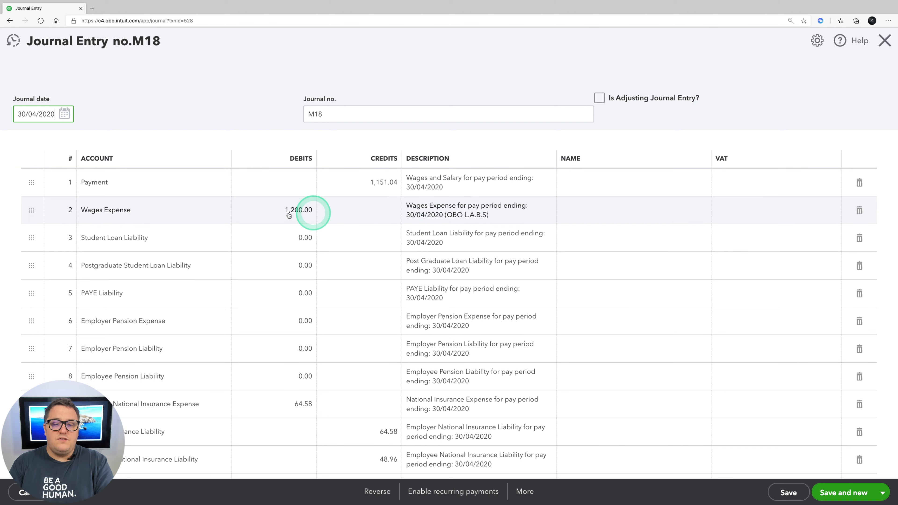
type("Gros")
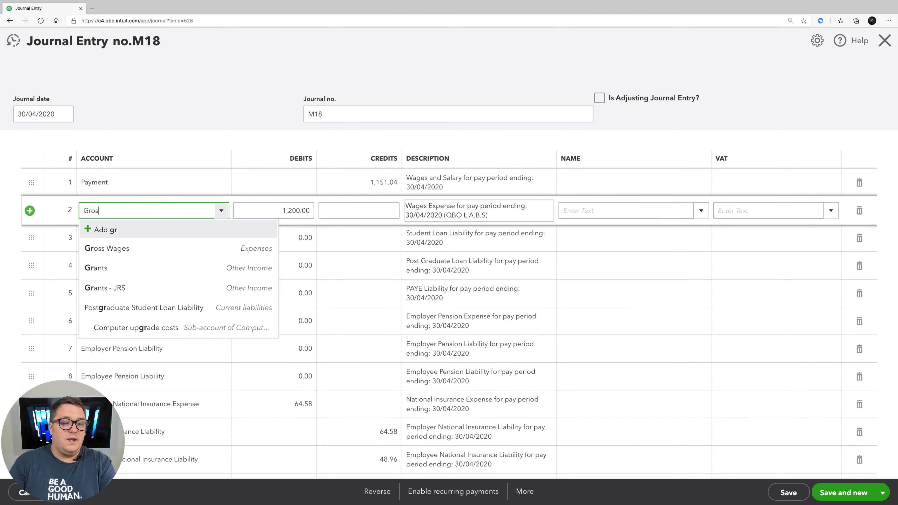
left_click(107, 248)
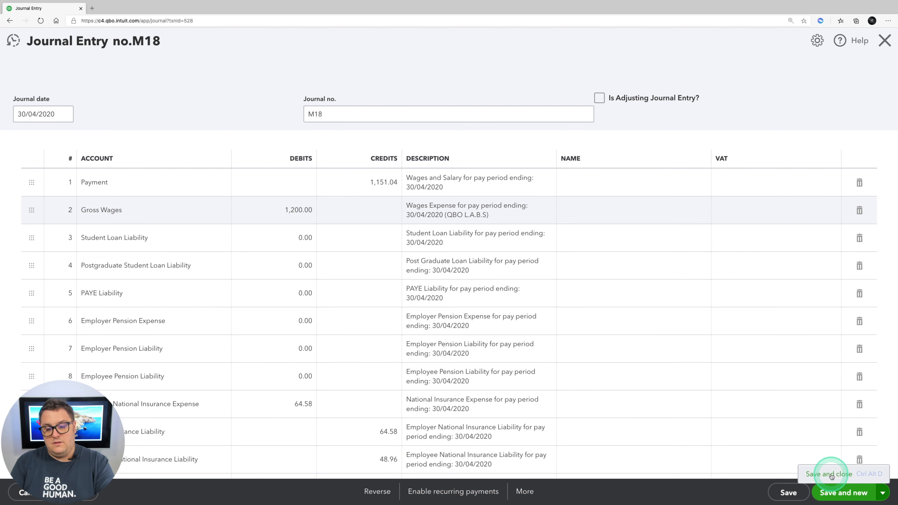
left_click(827, 474)
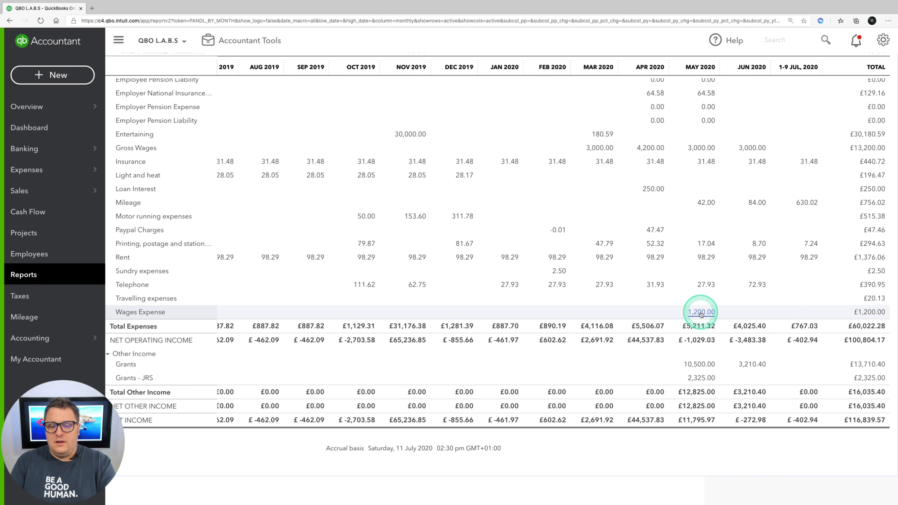
Drill into May's Wages Expense, then return to the report summary and rerun it.
left_click(701, 313)
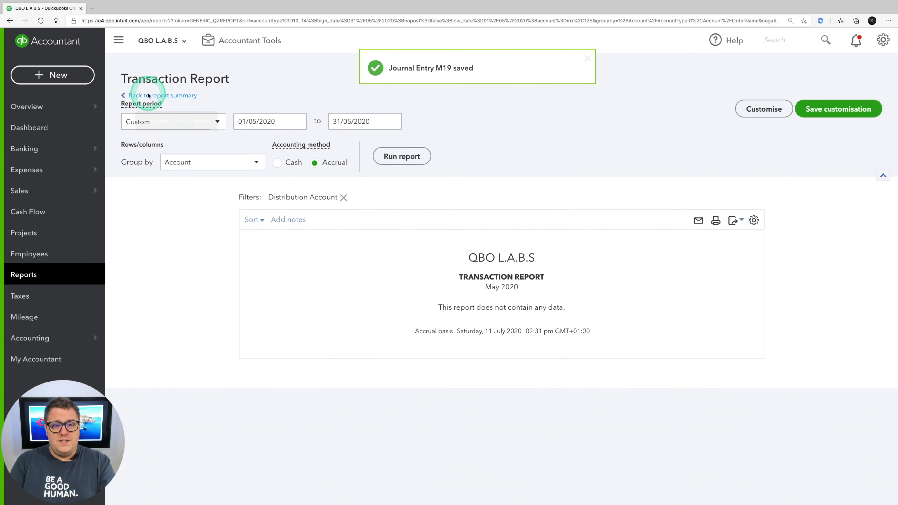
left_click(162, 95)
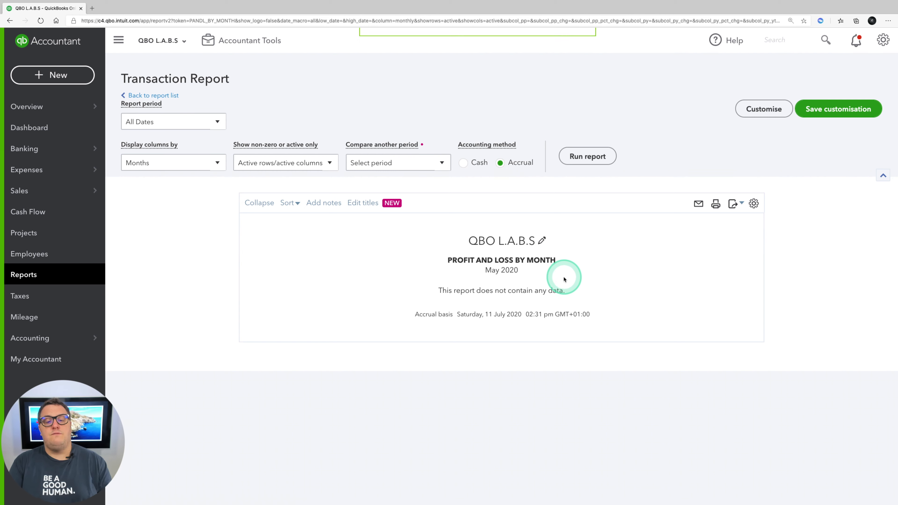
left_click(587, 156)
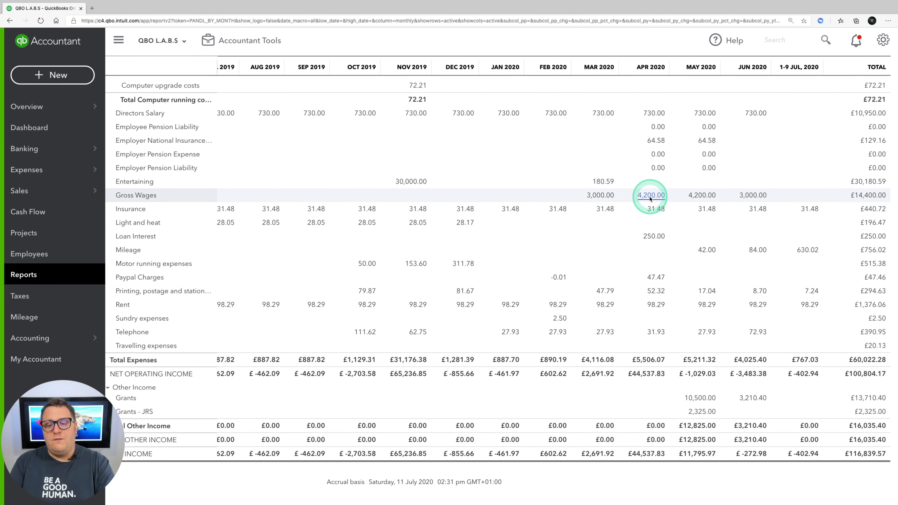
mouse_move(777, 287)
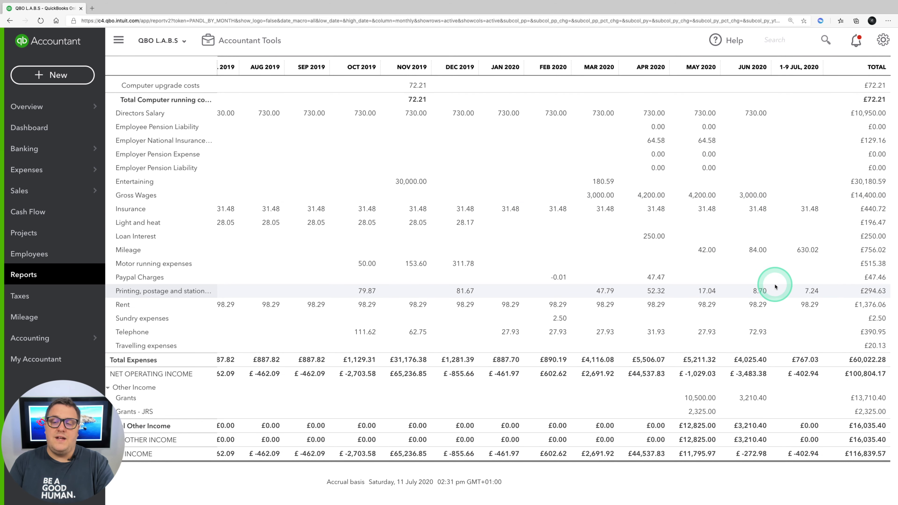
scroll("down", 3)
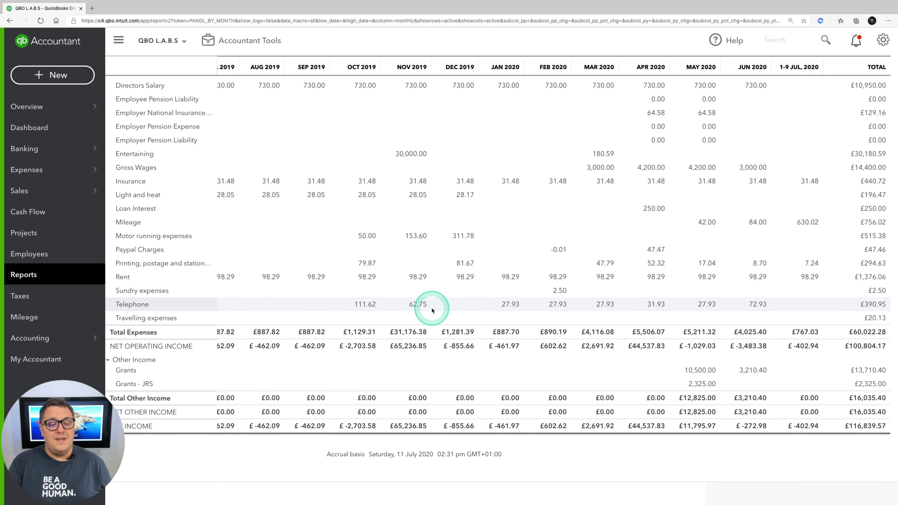
mouse_move(676, 318)
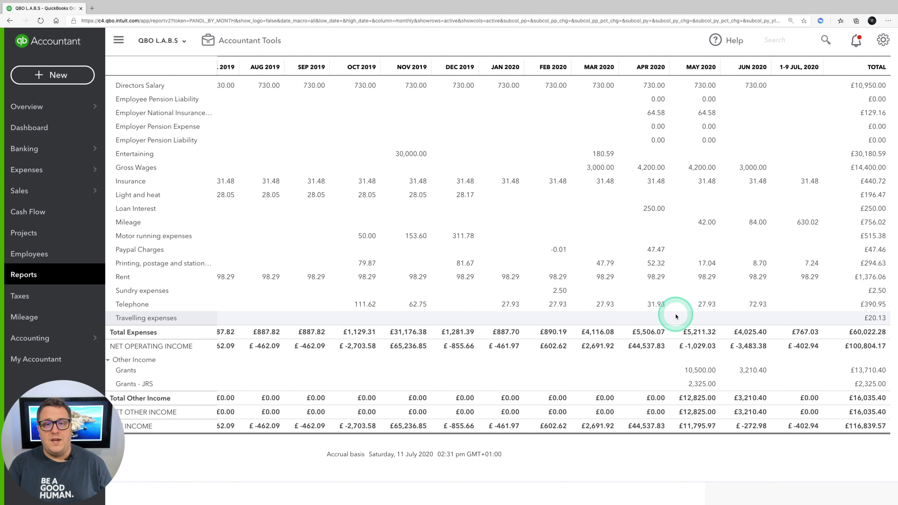
scroll("up", 3)
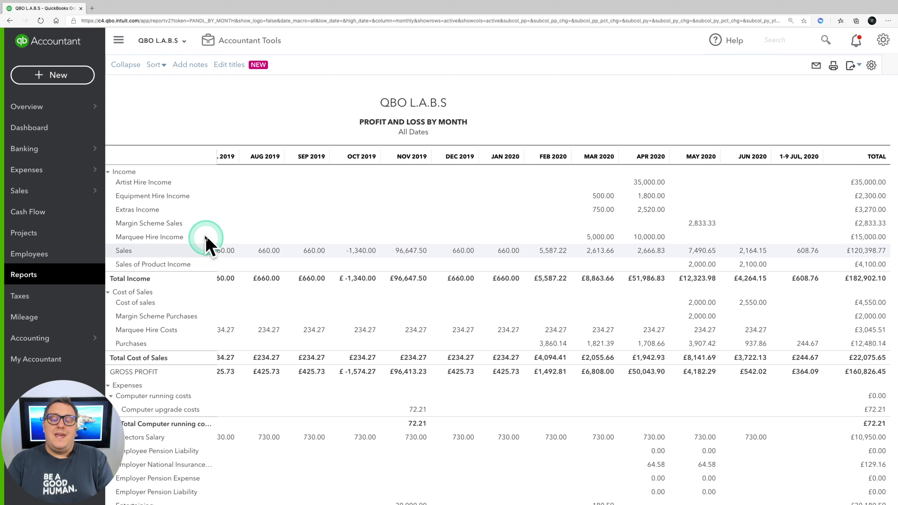
mouse_move(203, 236)
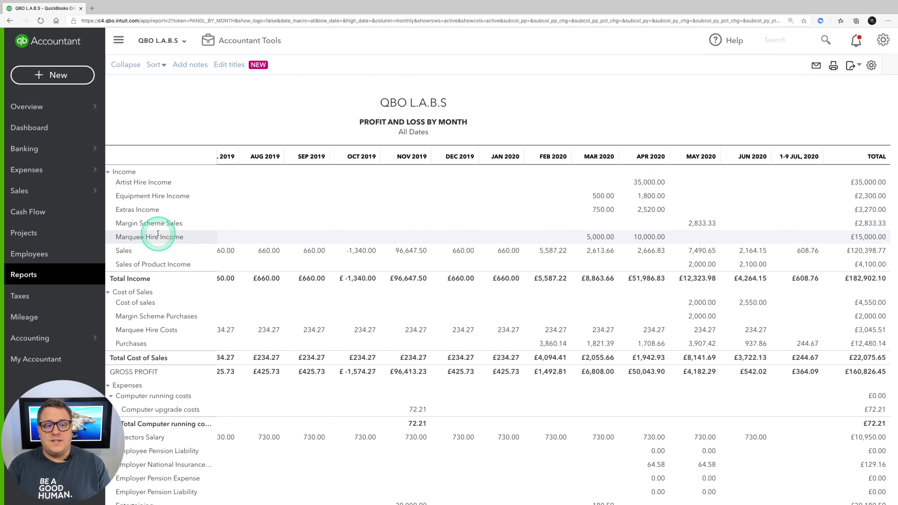
mouse_move(825, 209)
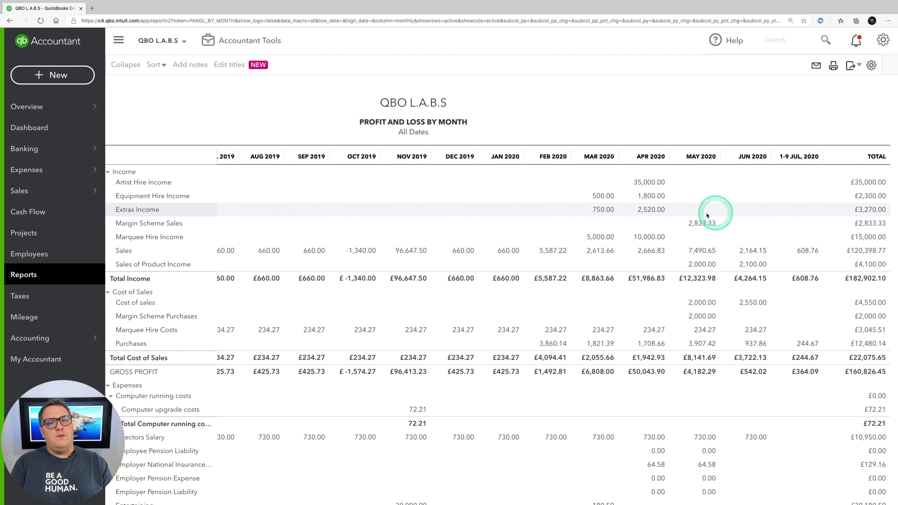
mouse_move(719, 223)
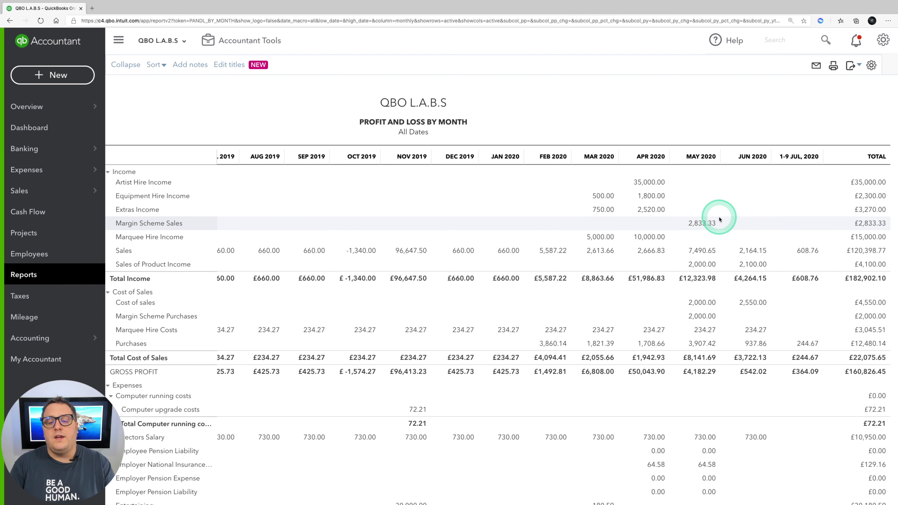
scroll("down", 3)
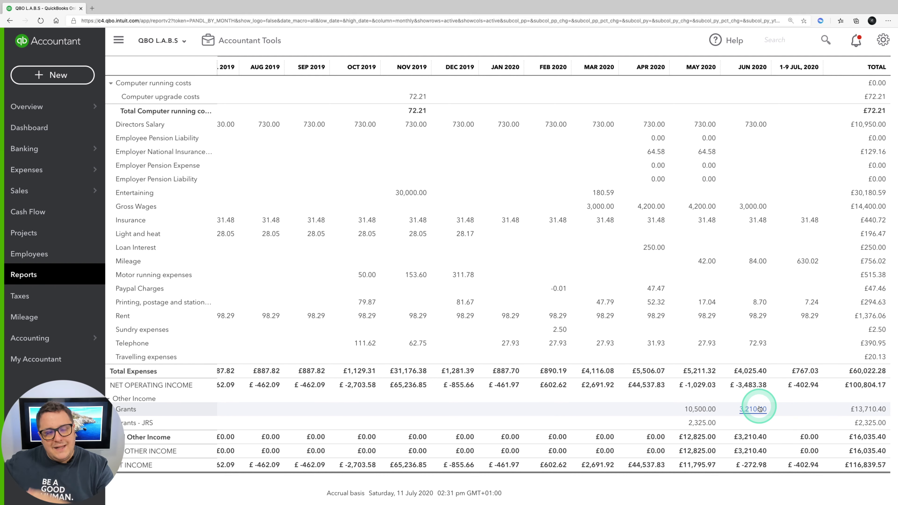
mouse_move(736, 409)
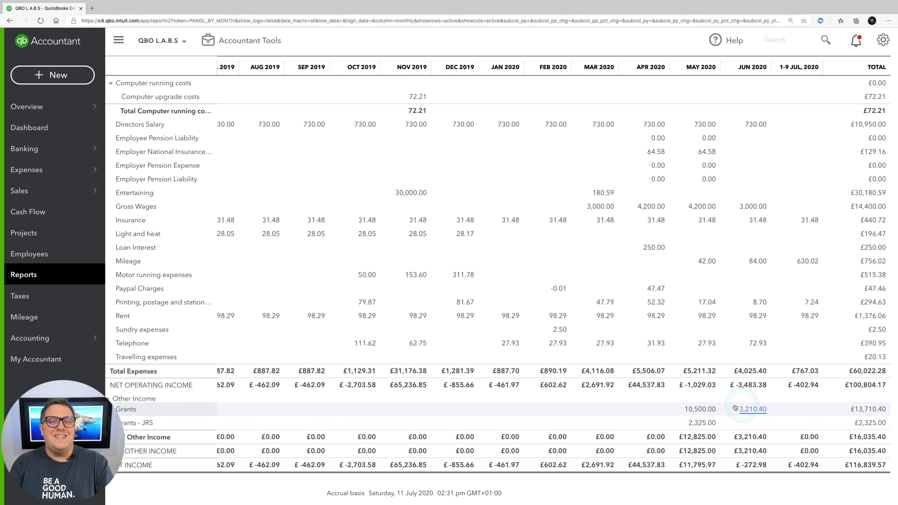